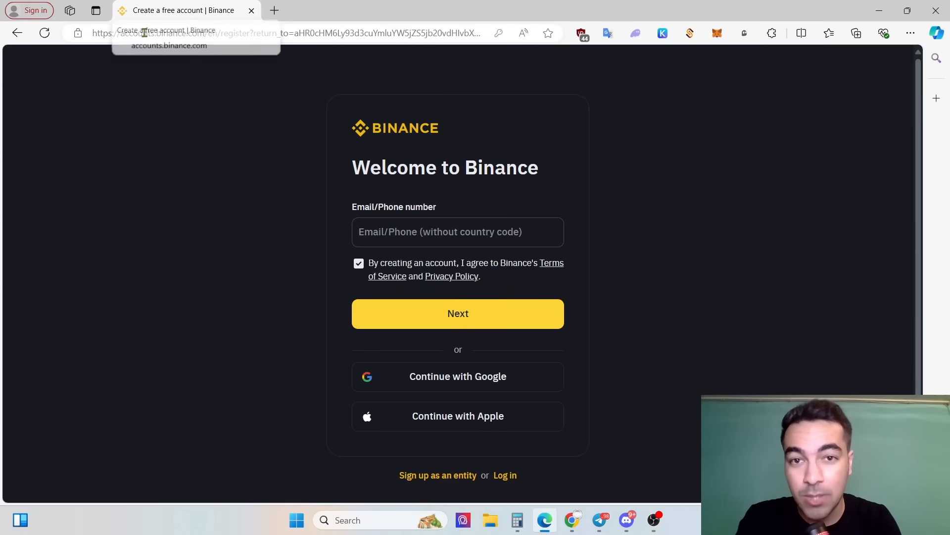
{"action": "mouse_move", "coordinate": [685, 205]}
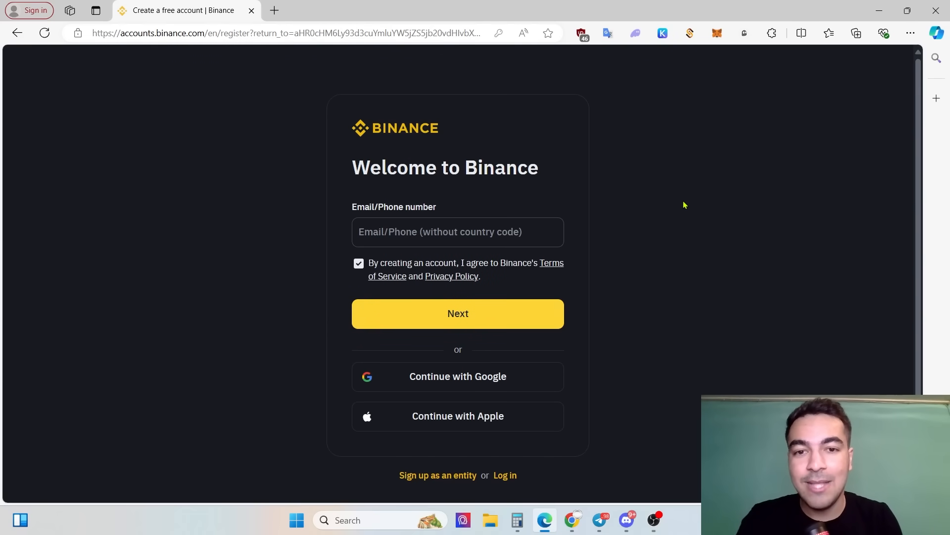
{"action": "mouse_move", "coordinate": [623, 171]}
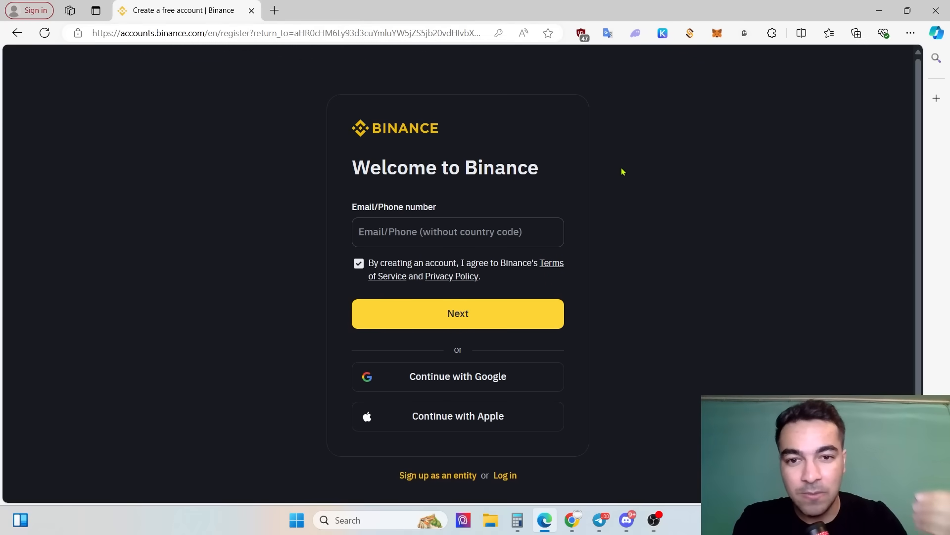
Submit the email address on the sign-up form to start registration
{"action": "left_click", "coordinate": [476, 232]}
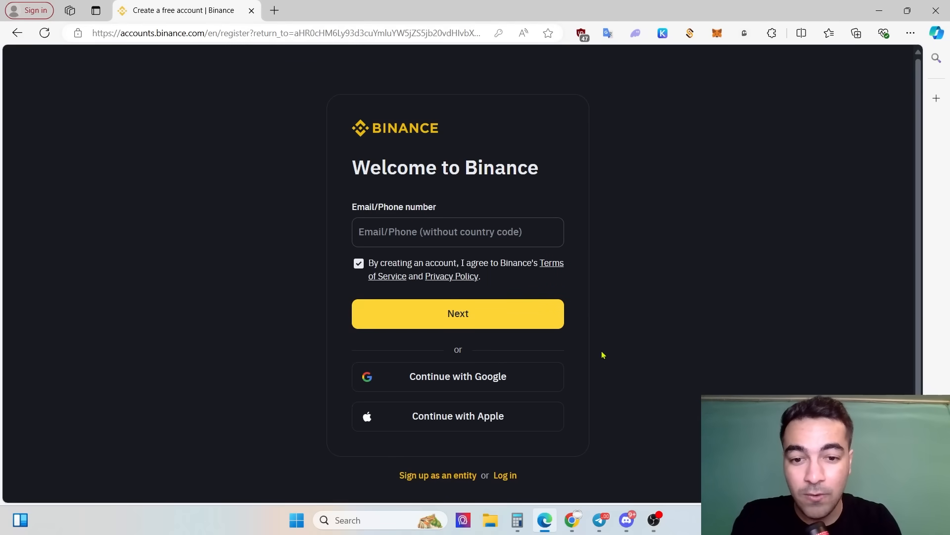
{"action": "mouse_move", "coordinate": [408, 383]}
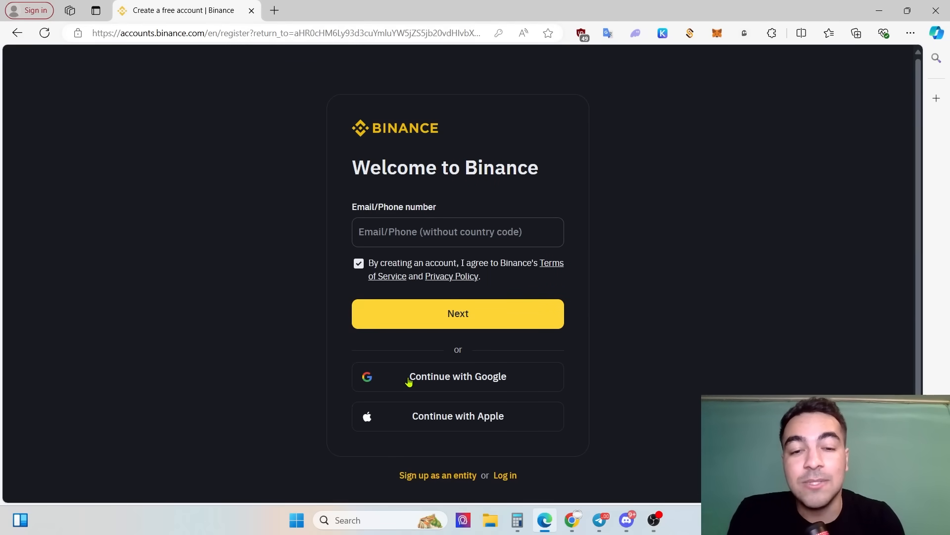
{"action": "mouse_move", "coordinate": [563, 422]}
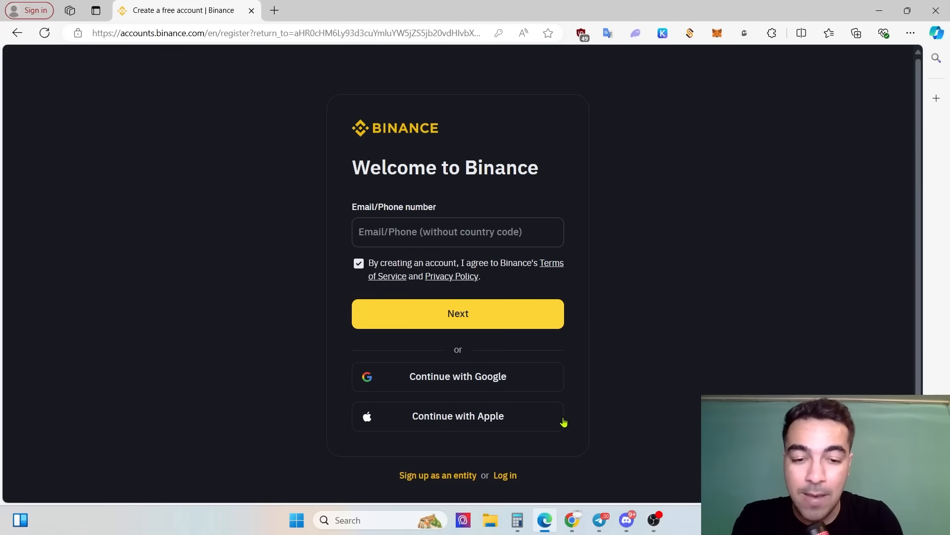
{"action": "scroll", "scroll_direction": "down", "scroll_amount": 3}
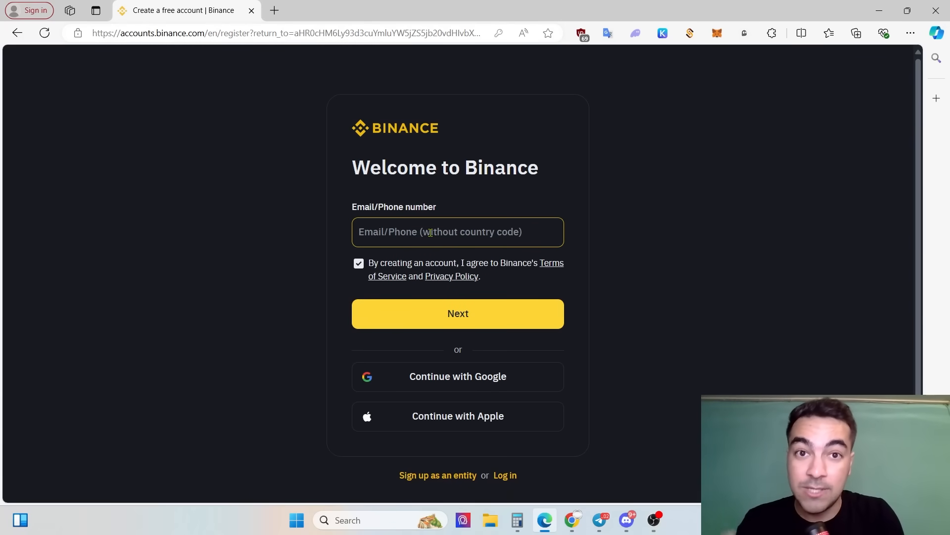
{"action": "mouse_move", "coordinate": [461, 218]}
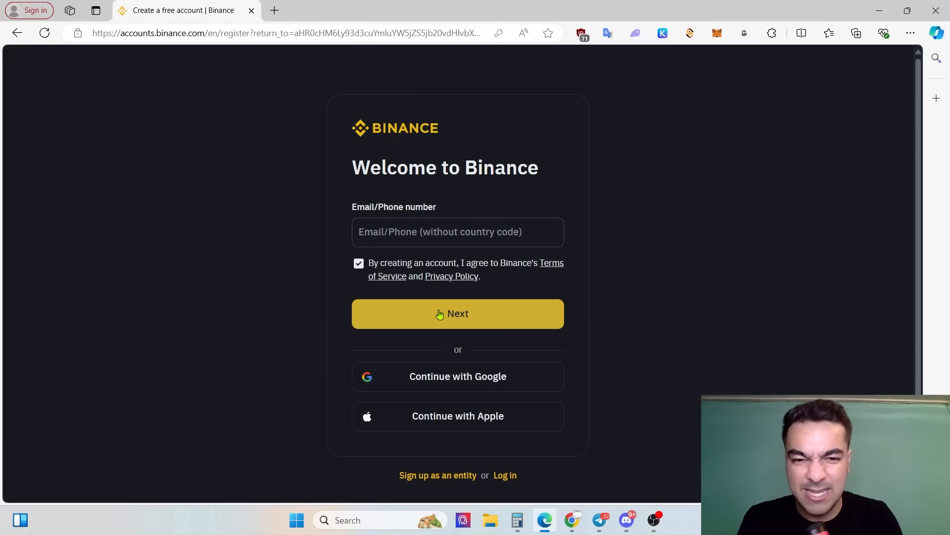
{"action": "left_click", "coordinate": [457, 313]}
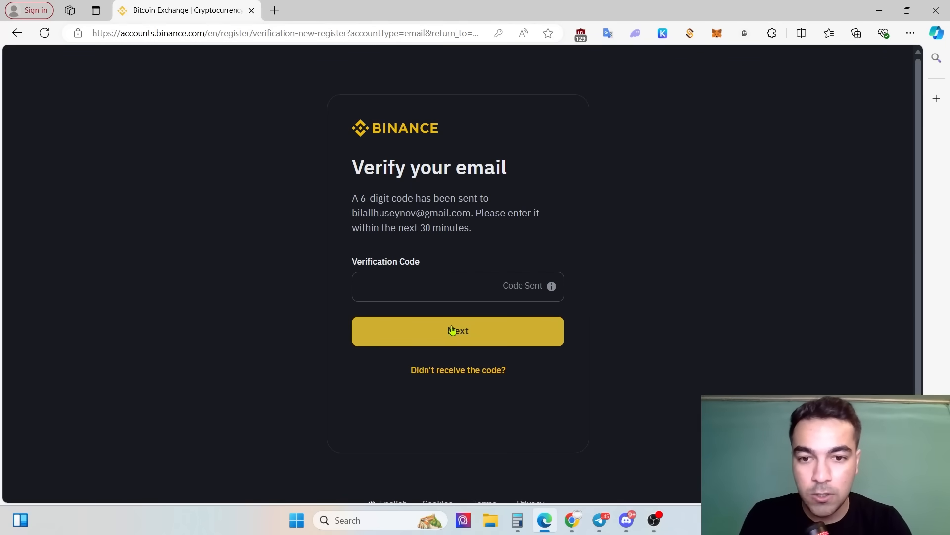
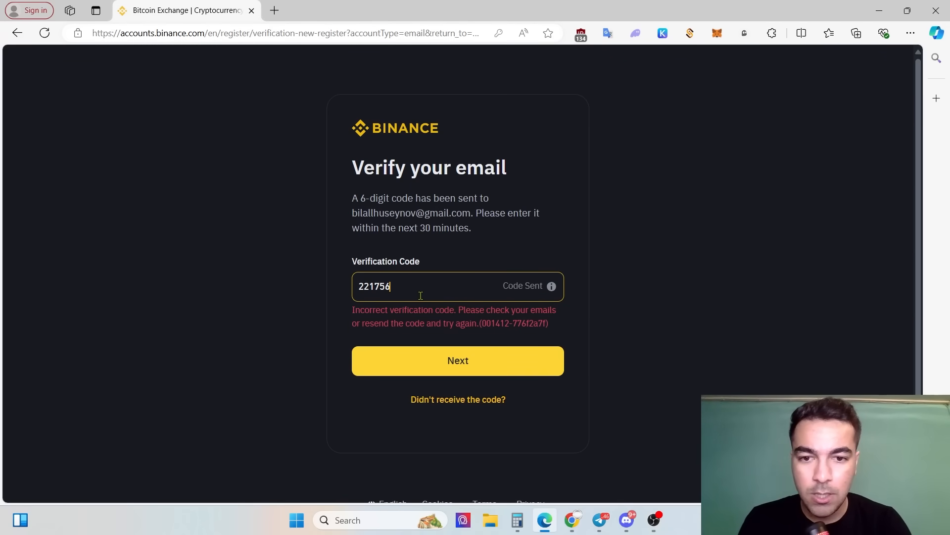
Enter the emailed six-digit verification code, correcting a typo, and submit it
{"action": "left_click", "coordinate": [458, 360]}
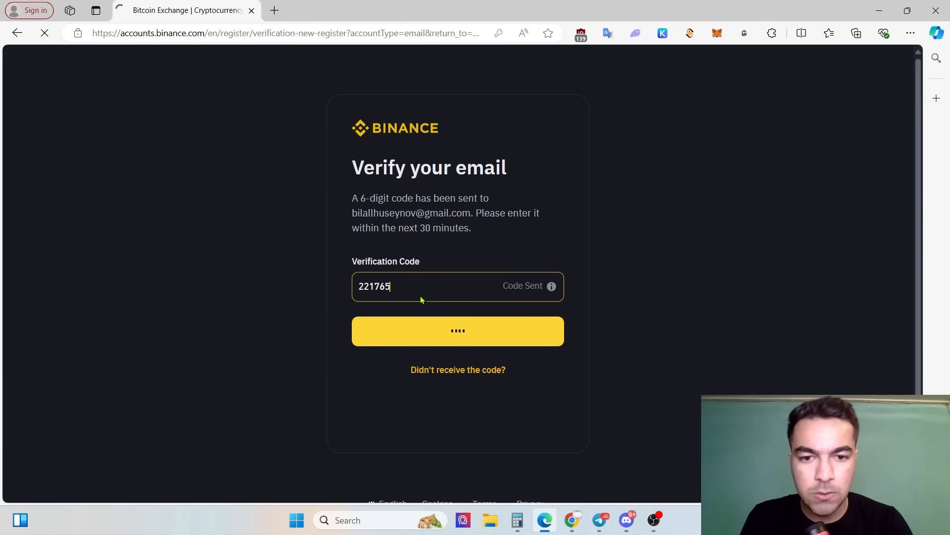
{"action": "left_click", "coordinate": [457, 331]}
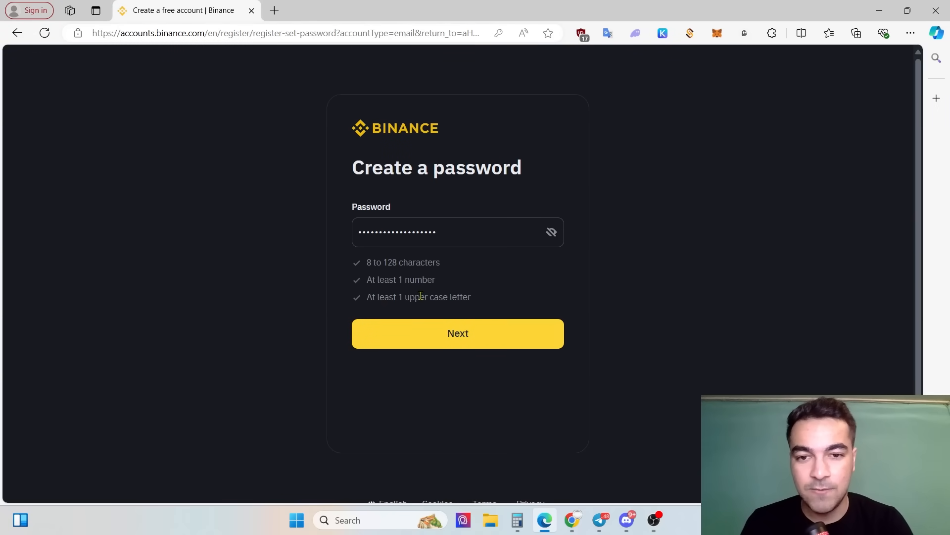
{"action": "mouse_move", "coordinate": [457, 281]}
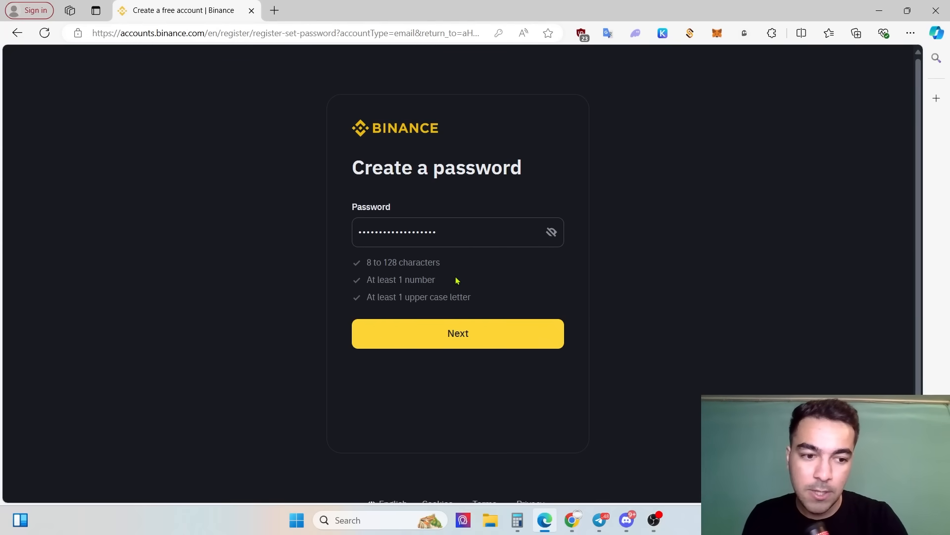
{"action": "mouse_move", "coordinate": [478, 276]}
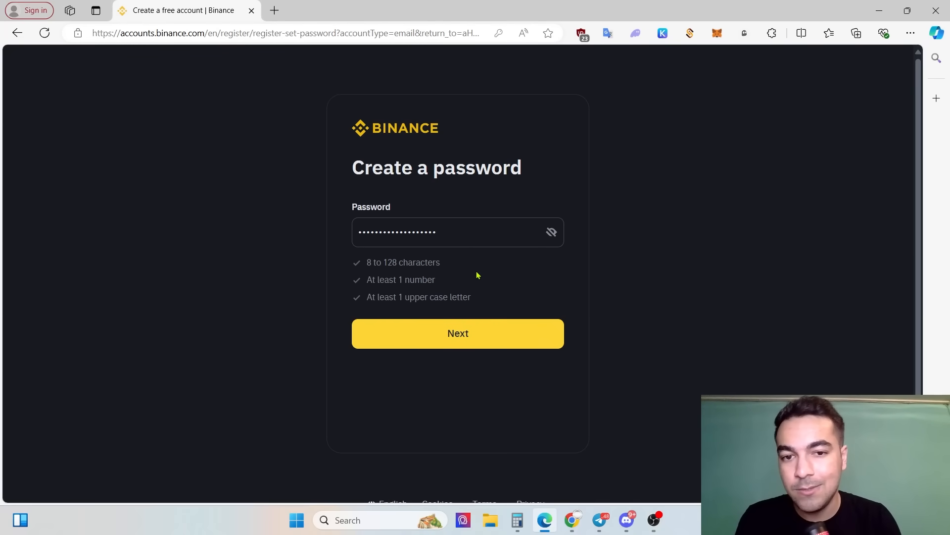
{"action": "mouse_move", "coordinate": [485, 267]}
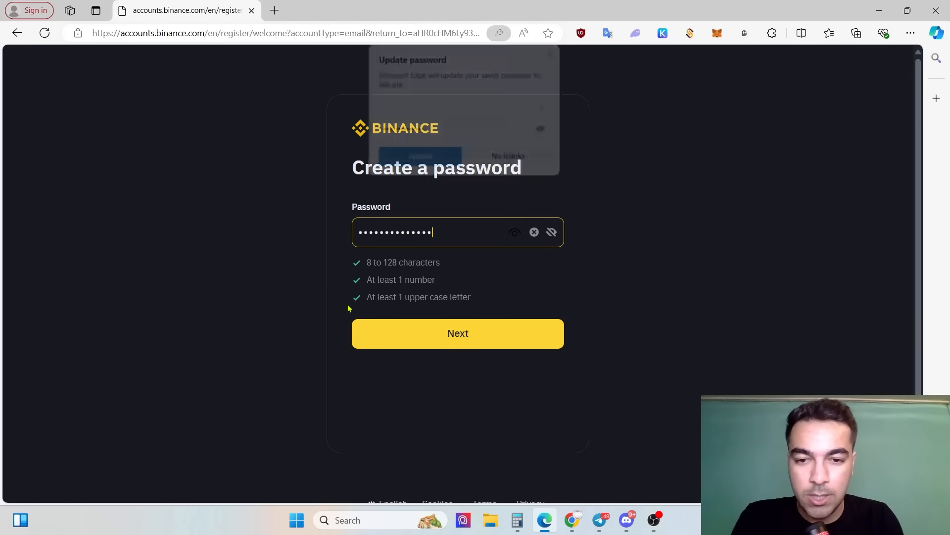
Dismiss Edge's saved-password prompt after setting the account password
{"action": "left_click", "coordinate": [458, 333]}
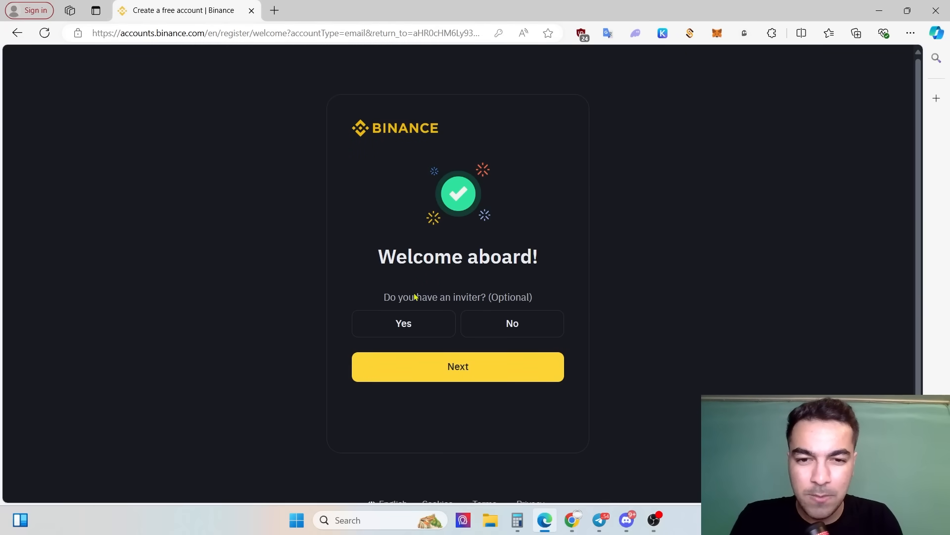
{"action": "mouse_move", "coordinate": [504, 323]}
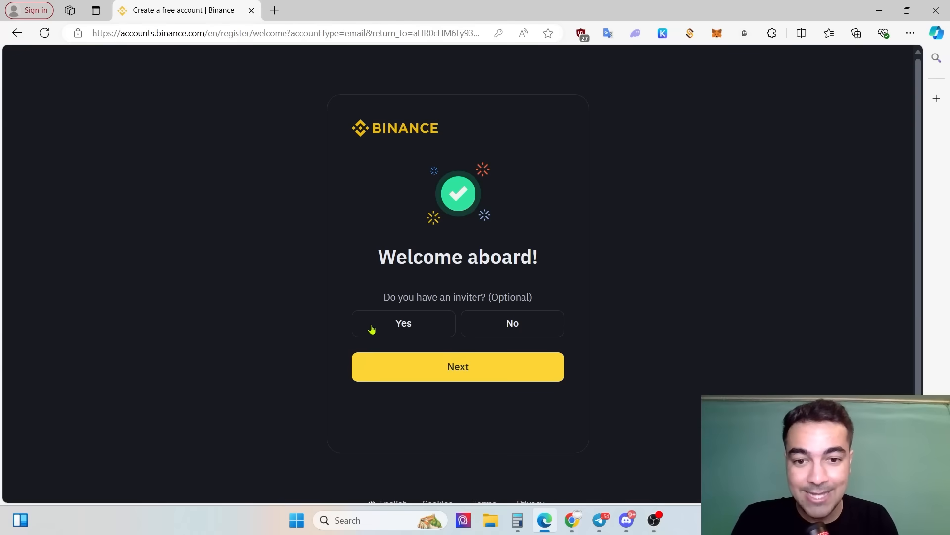
View the Referral ID option, decline having an inviter and finish the welcome step
{"action": "left_click", "coordinate": [404, 323]}
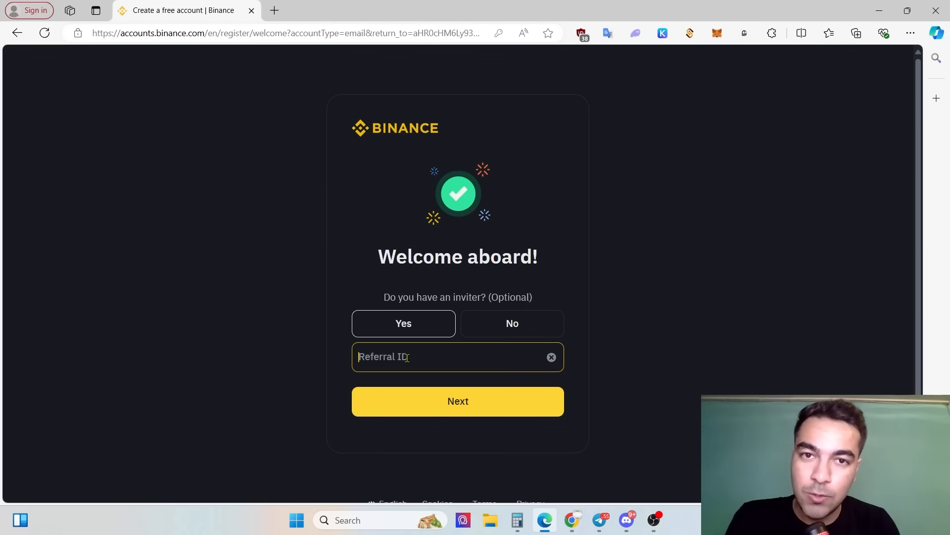
{"action": "mouse_move", "coordinate": [495, 331]}
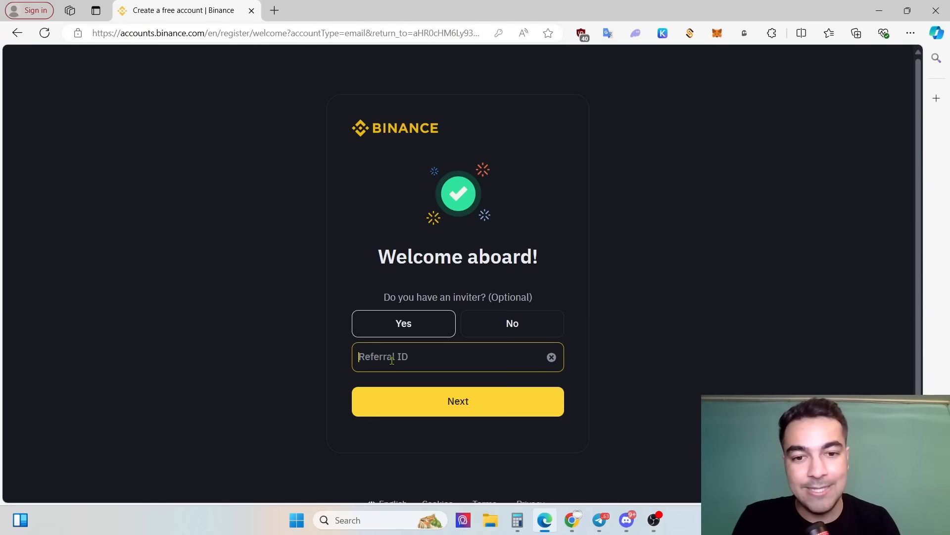
{"action": "left_click", "coordinate": [457, 401]}
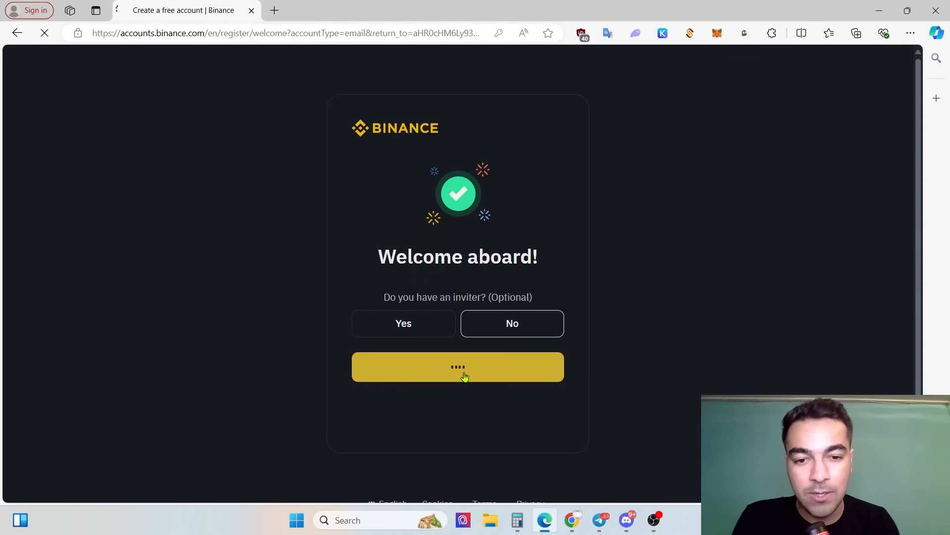
{"action": "left_click", "coordinate": [457, 367]}
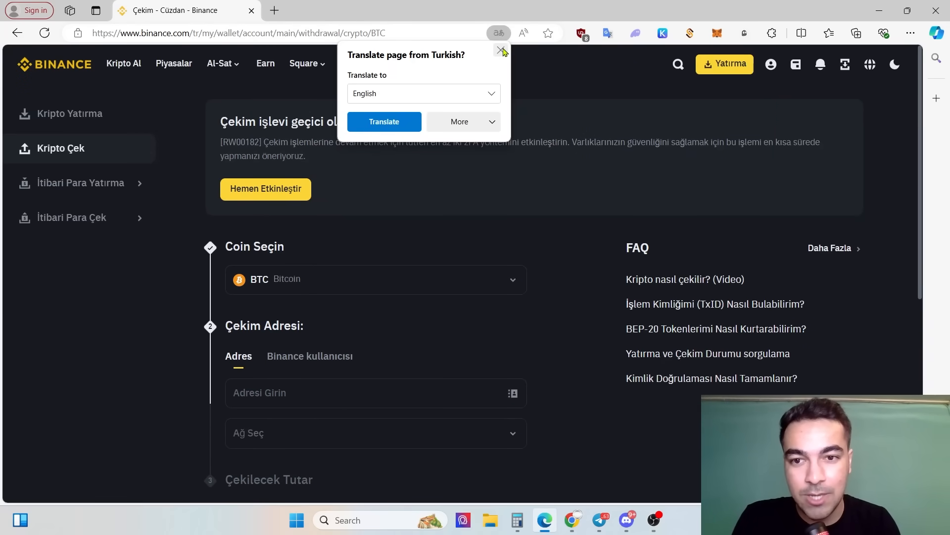
Close the Turkish translation popup and head to security settings to enable 2FA
{"action": "left_click", "coordinate": [384, 122]}
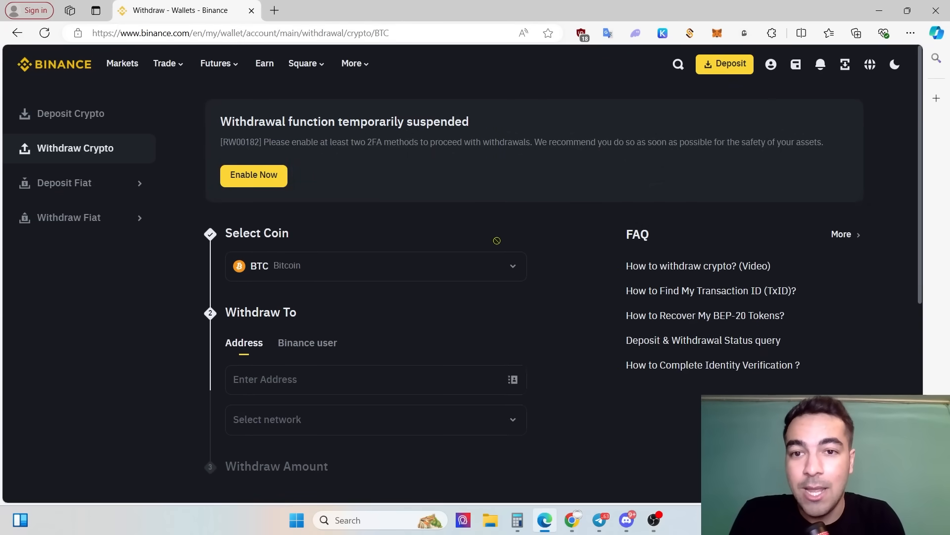
{"action": "mouse_move", "coordinate": [459, 228]}
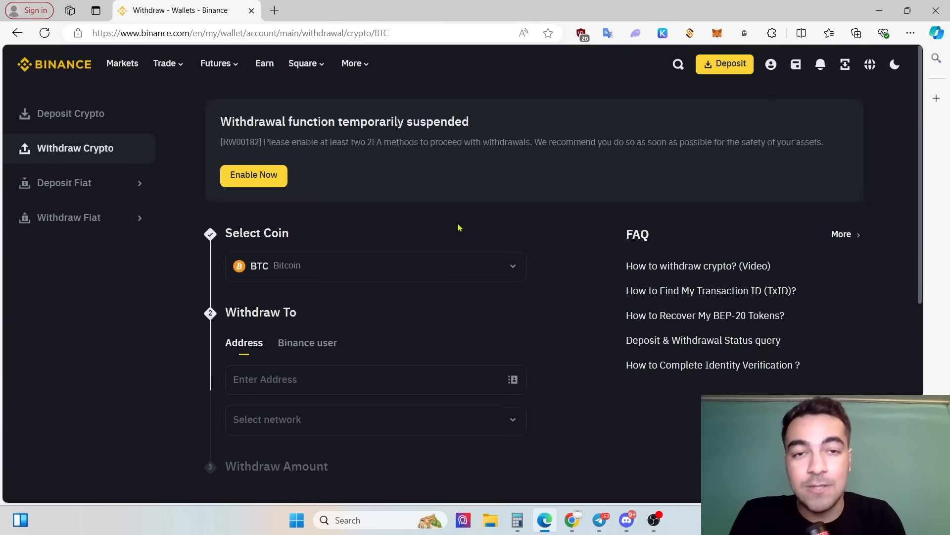
{"action": "mouse_move", "coordinate": [373, 209]}
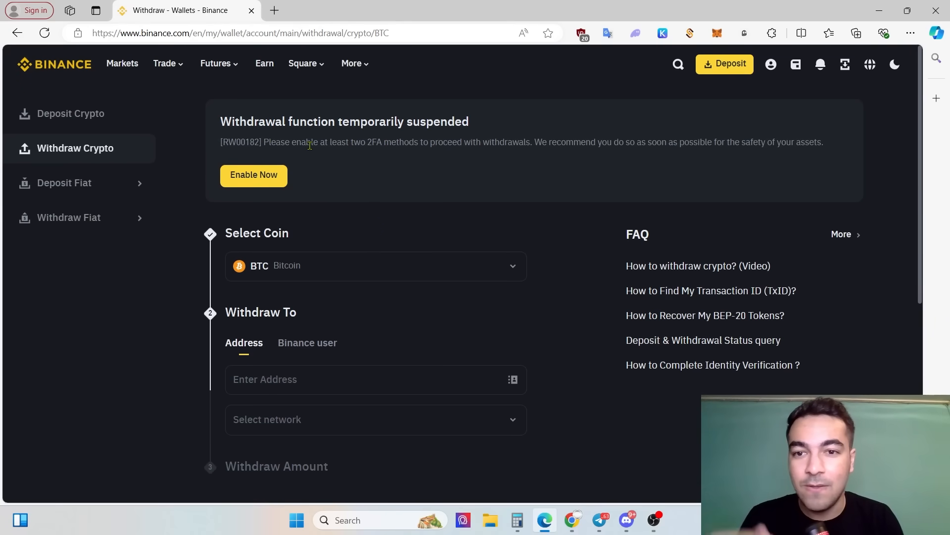
{"action": "mouse_move", "coordinate": [343, 153]}
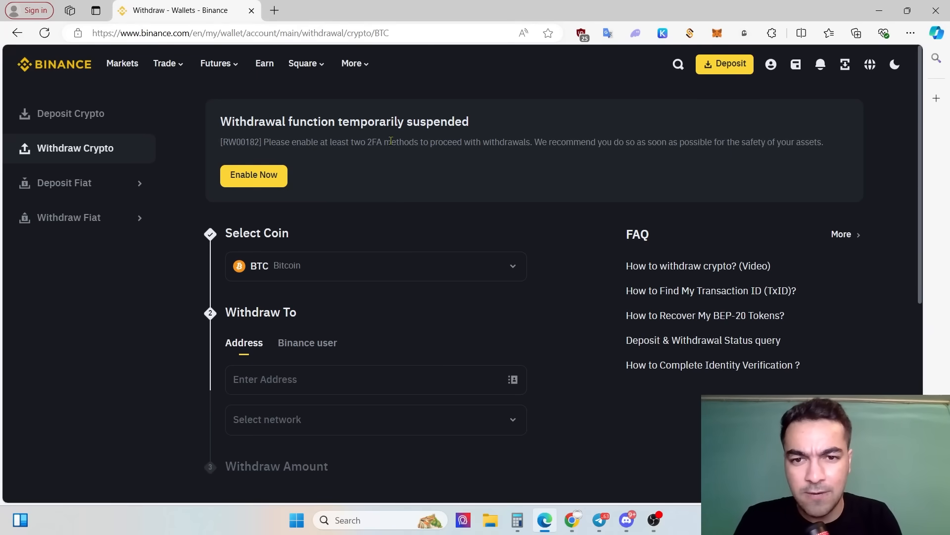
{"action": "left_click", "coordinate": [254, 177]}
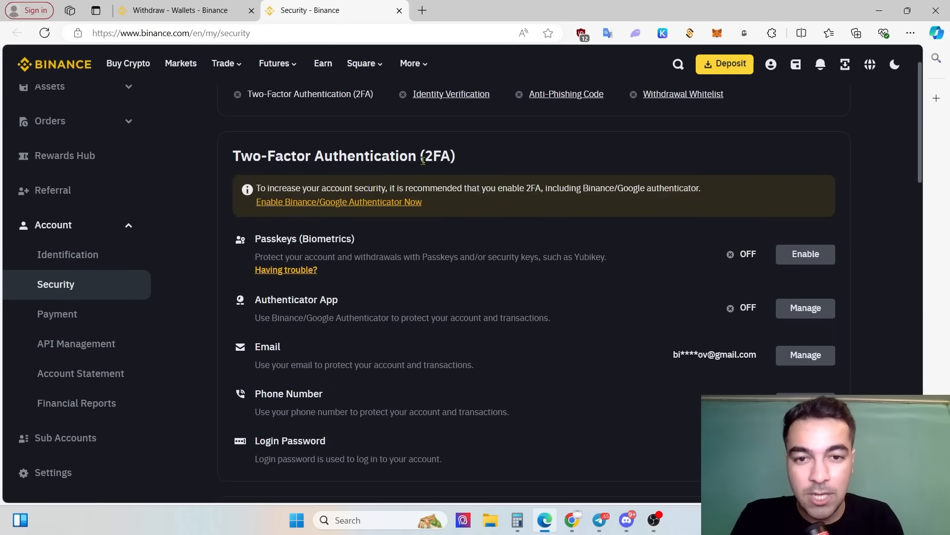
{"action": "mouse_move", "coordinate": [681, 232]}
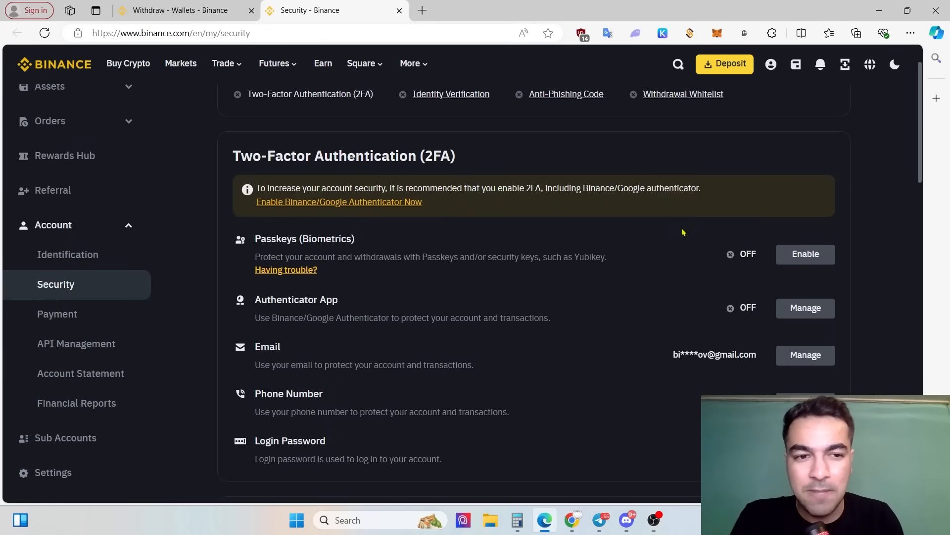
Choose Enable under Passkeys (Biometrics) on the Security page
{"action": "scroll", "scroll_direction": "down", "scroll_amount": 3}
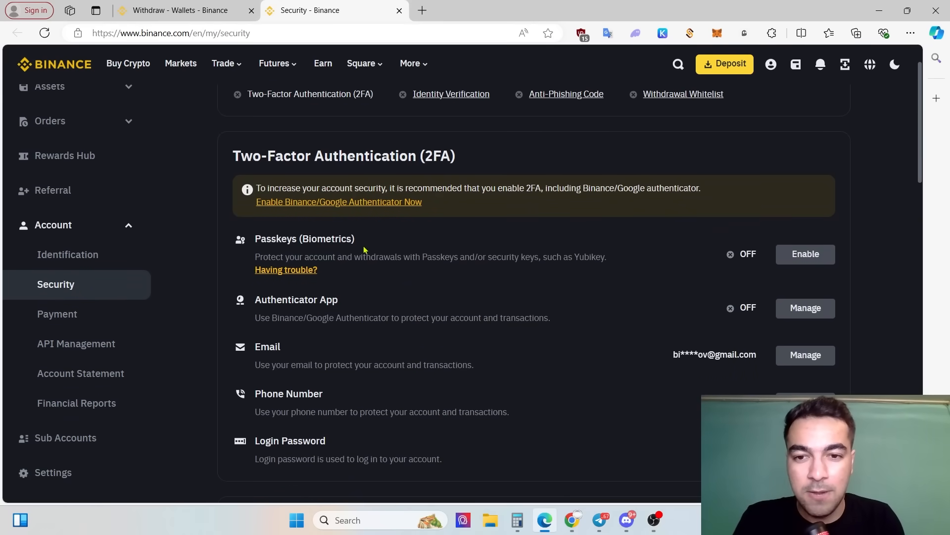
{"action": "mouse_move", "coordinate": [406, 250]}
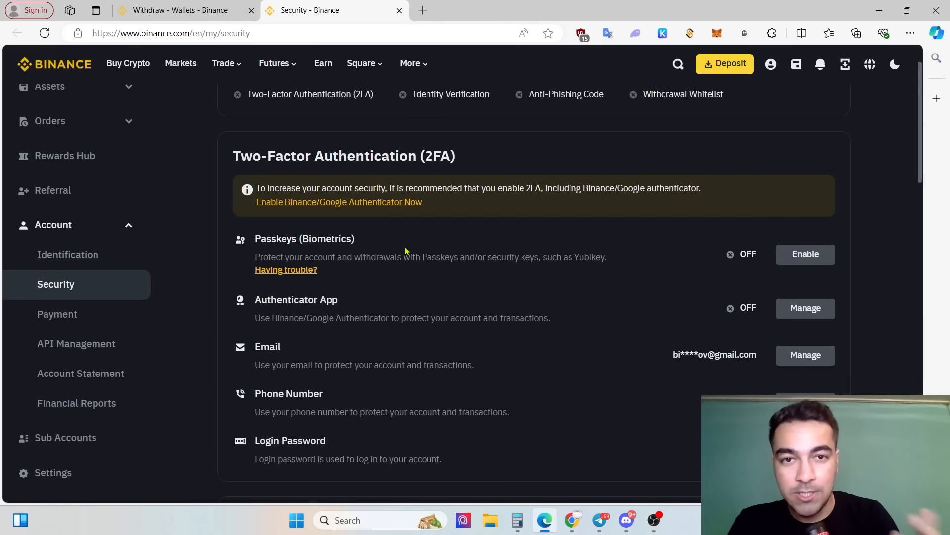
{"action": "mouse_move", "coordinate": [645, 366]}
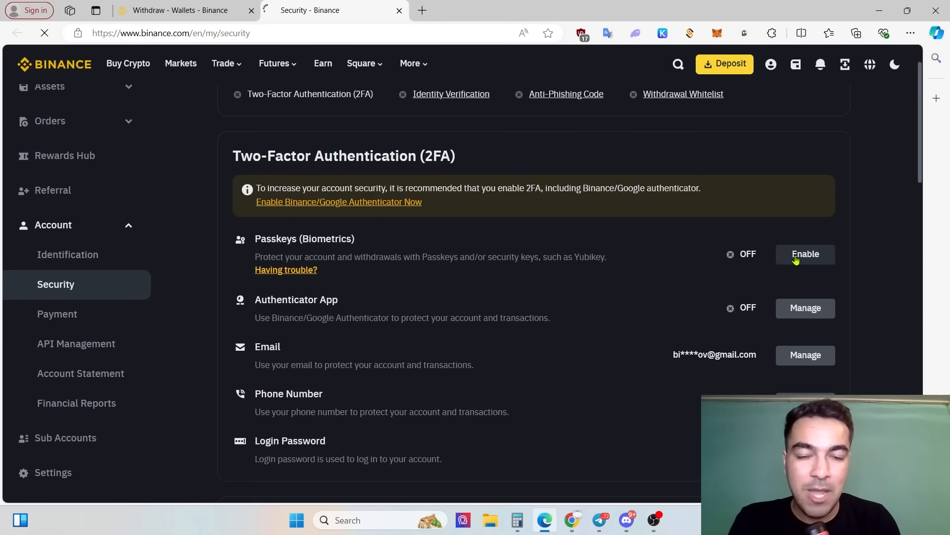
{"action": "left_click", "coordinate": [806, 253]}
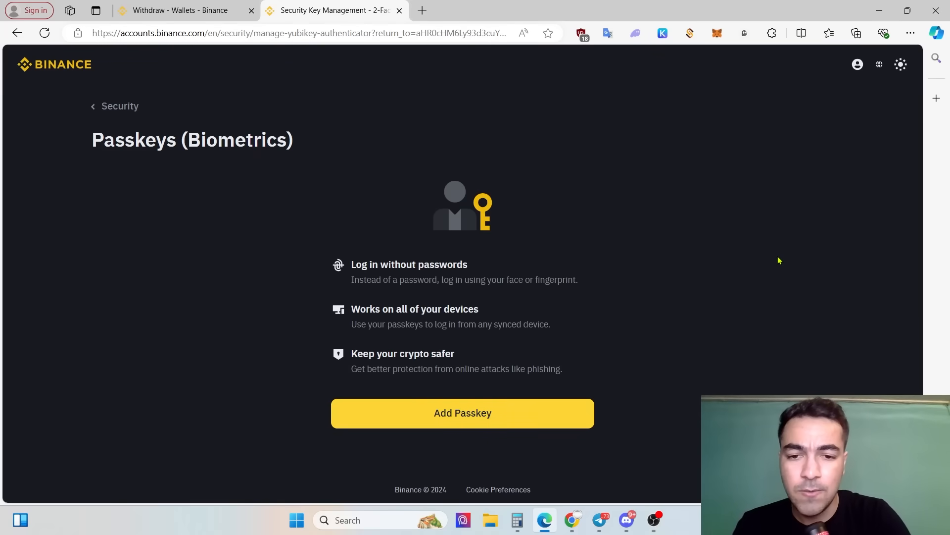
{"action": "mouse_move", "coordinate": [452, 263]}
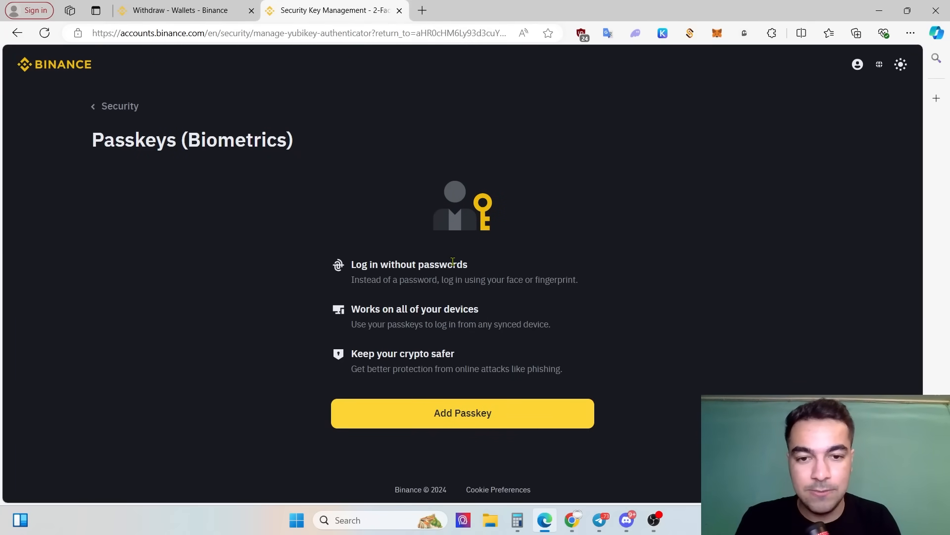
{"action": "mouse_move", "coordinate": [445, 341]}
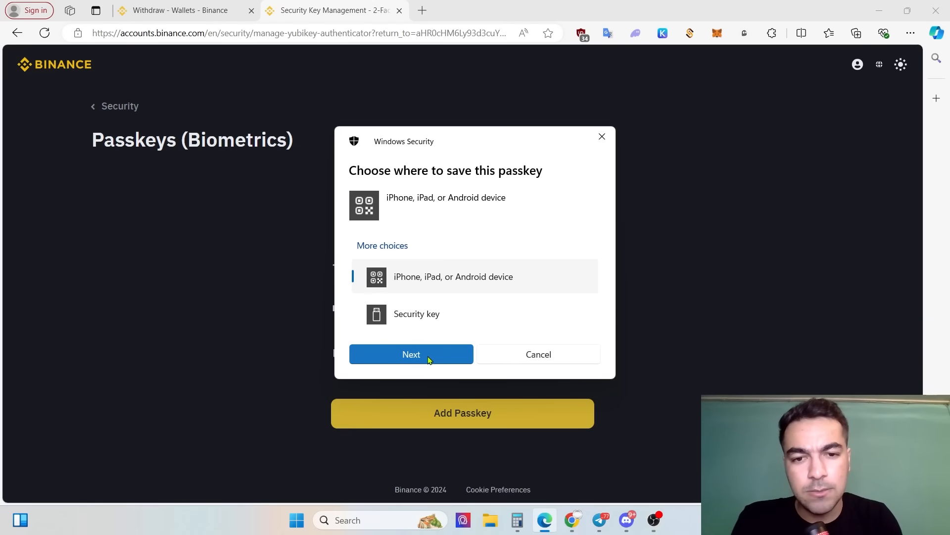
Add a passkey through the Windows Security prompts and acknowledge it was saved
{"action": "left_click", "coordinate": [412, 354]}
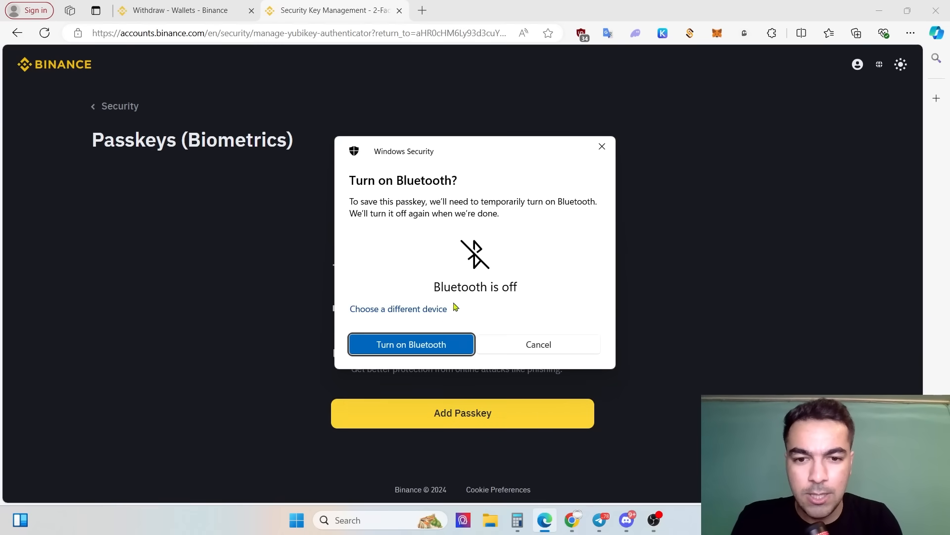
{"action": "left_click", "coordinate": [539, 345]}
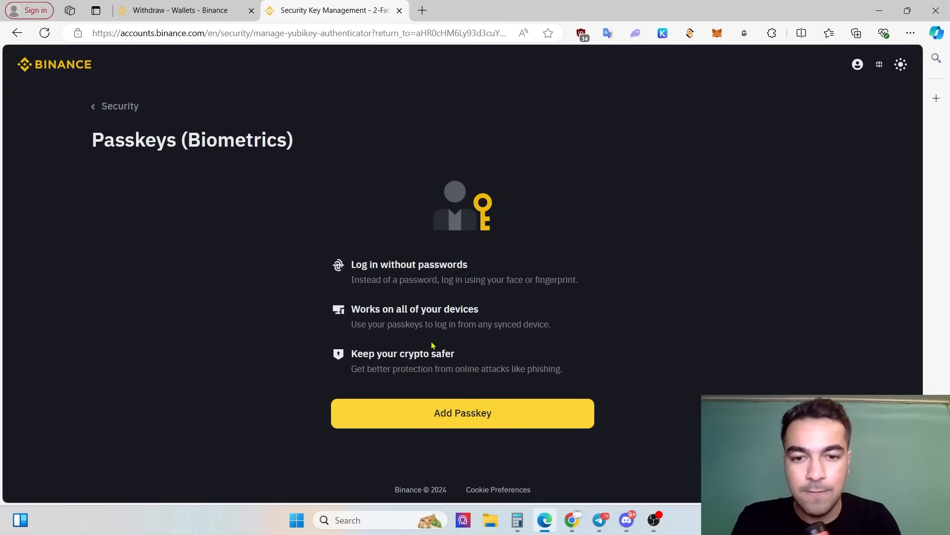
{"action": "left_click", "coordinate": [463, 413]}
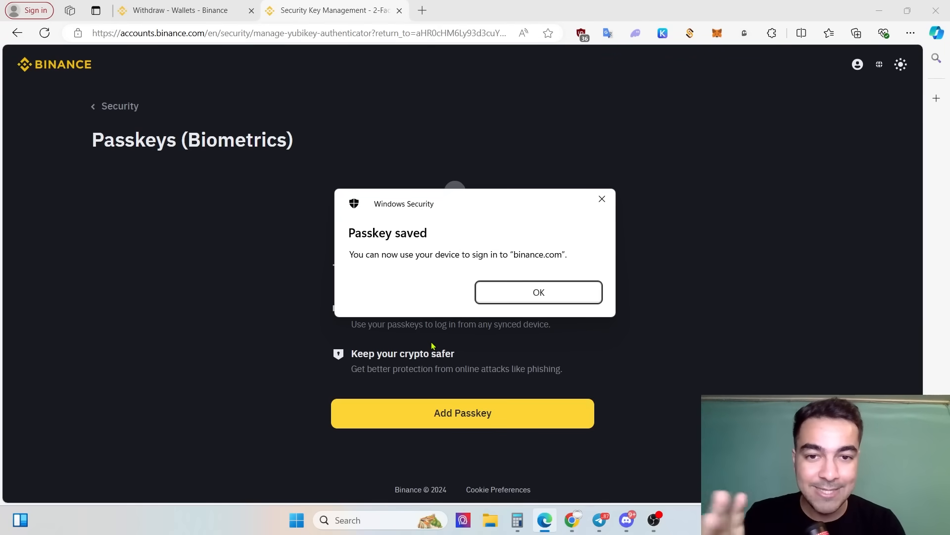
{"action": "mouse_move", "coordinate": [455, 275]}
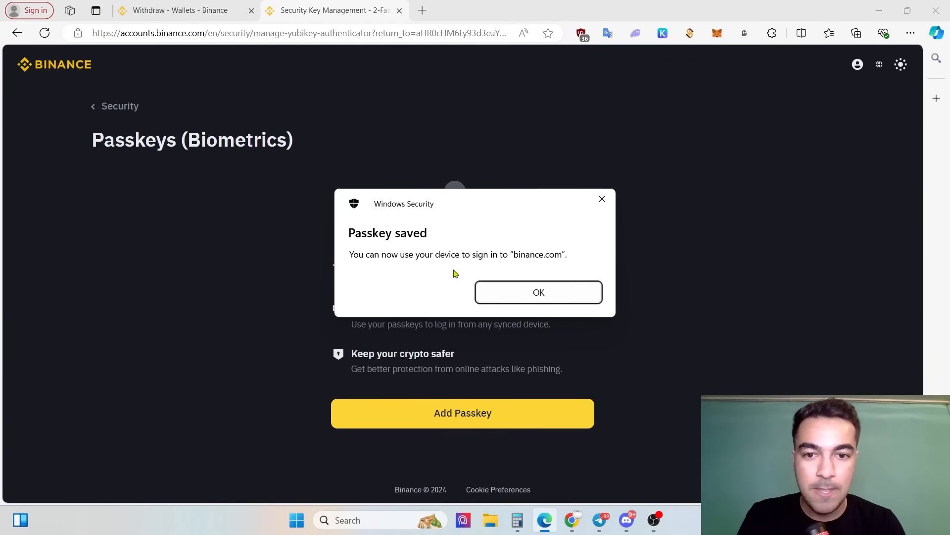
{"action": "left_click", "coordinate": [539, 292]}
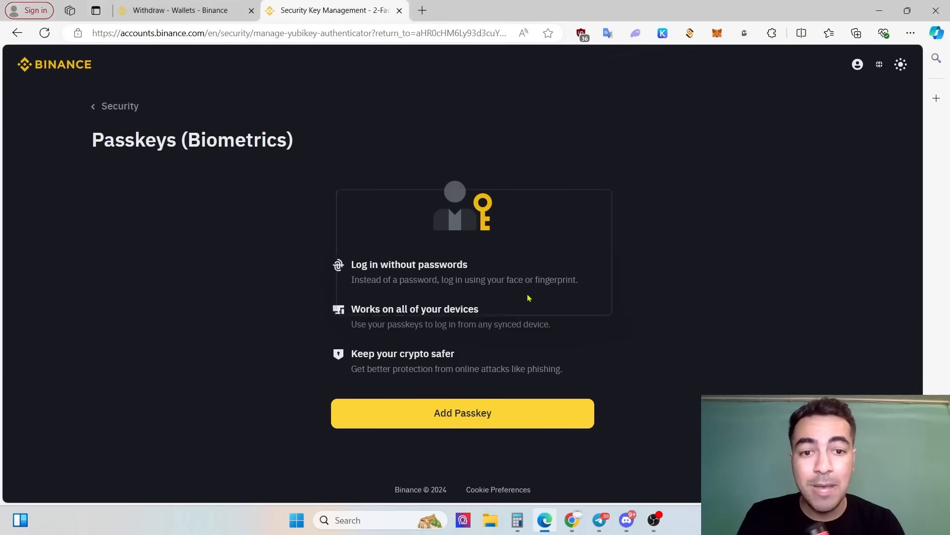
Confirm the authentication method was added and return to the security settings
{"action": "left_click", "coordinate": [462, 413]}
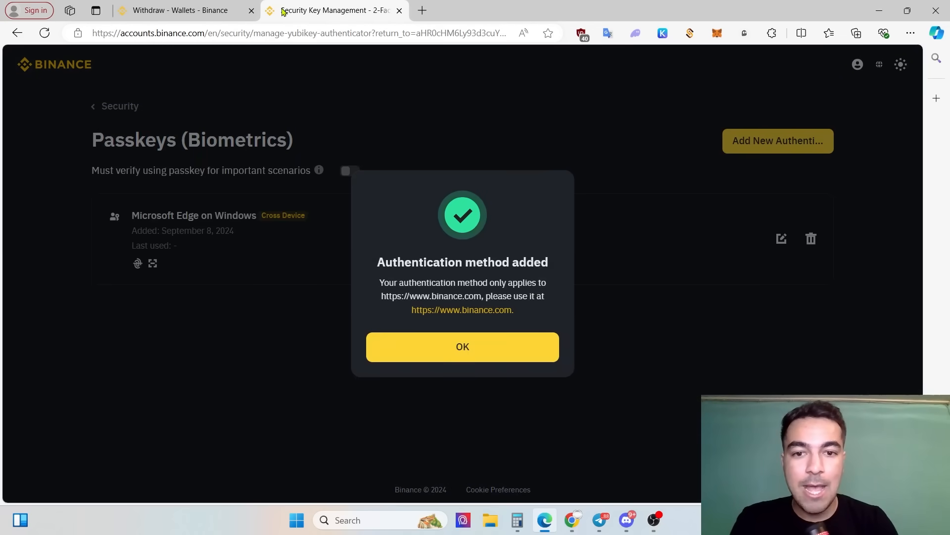
{"action": "left_click", "coordinate": [462, 346]}
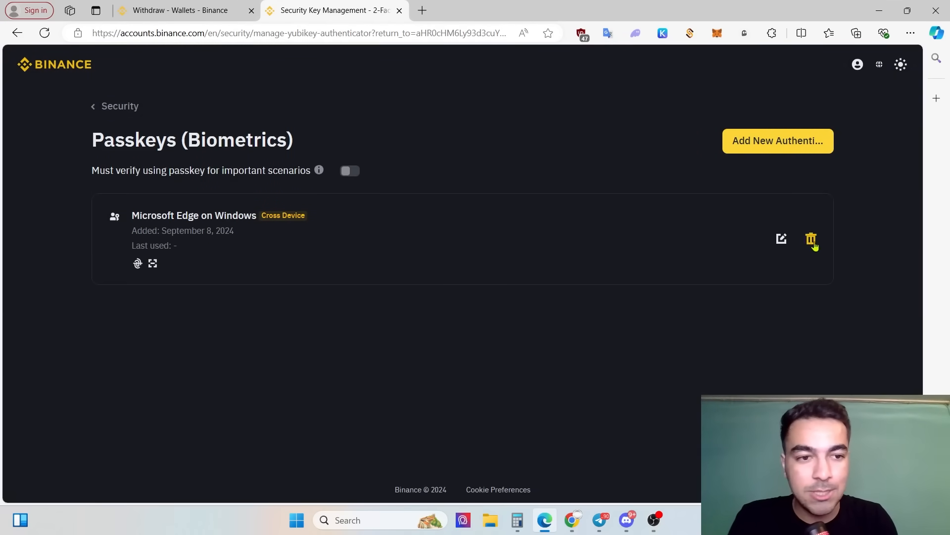
{"action": "mouse_move", "coordinate": [570, 342]}
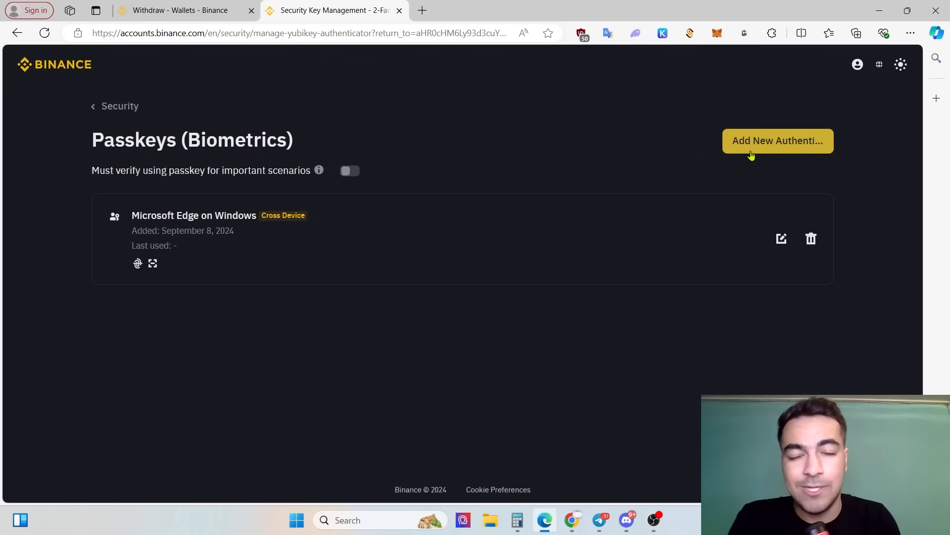
{"action": "left_click", "coordinate": [778, 140]}
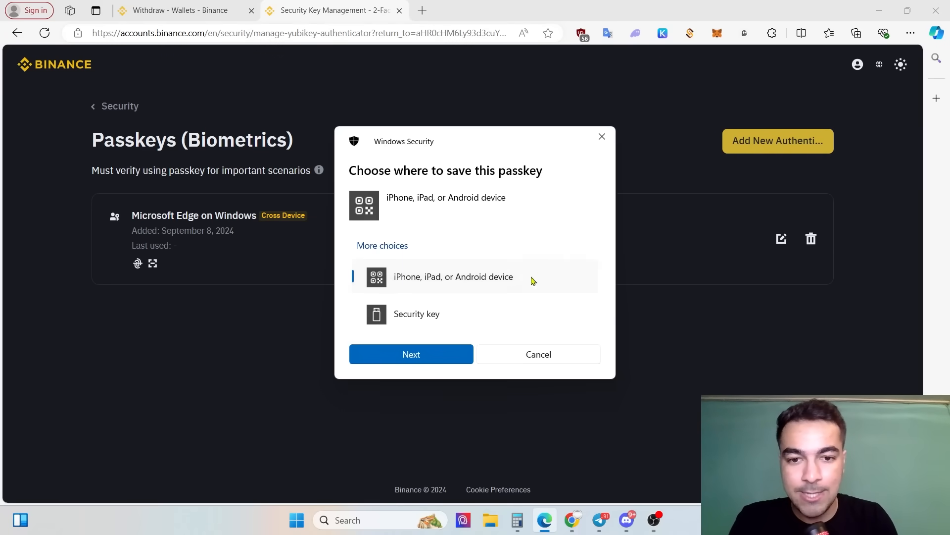
{"action": "mouse_move", "coordinate": [519, 376]}
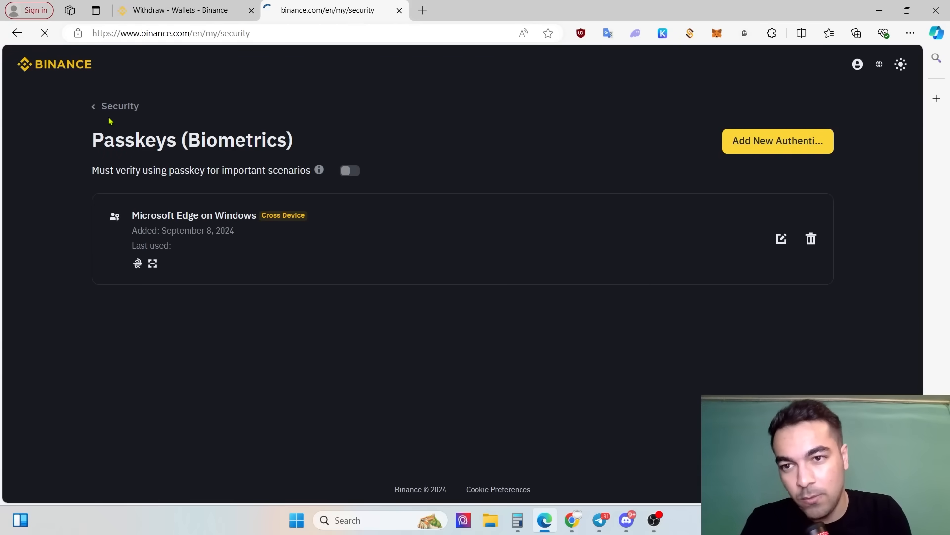
{"action": "left_click", "coordinate": [115, 106]}
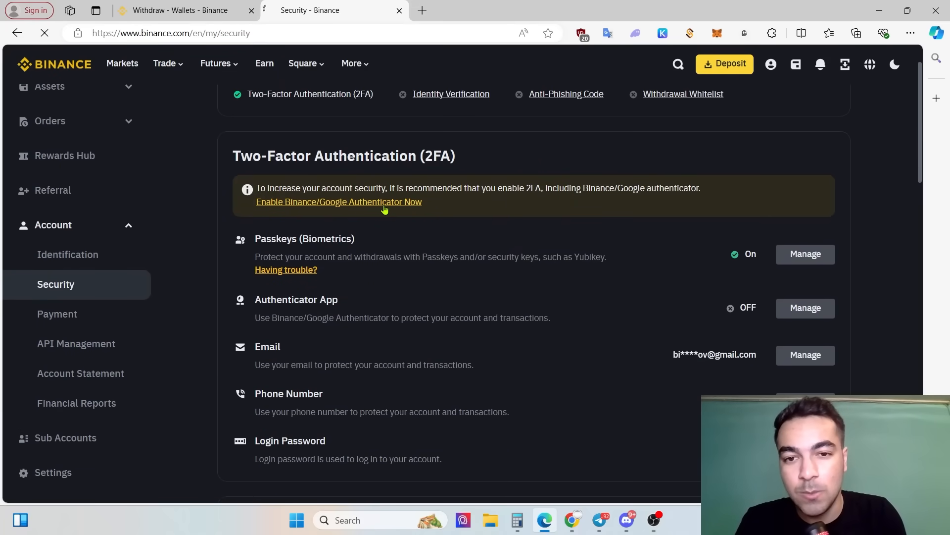
Enable the authenticator app, verify with the passkey and continue after scanning the QR code
{"action": "left_click", "coordinate": [806, 308]}
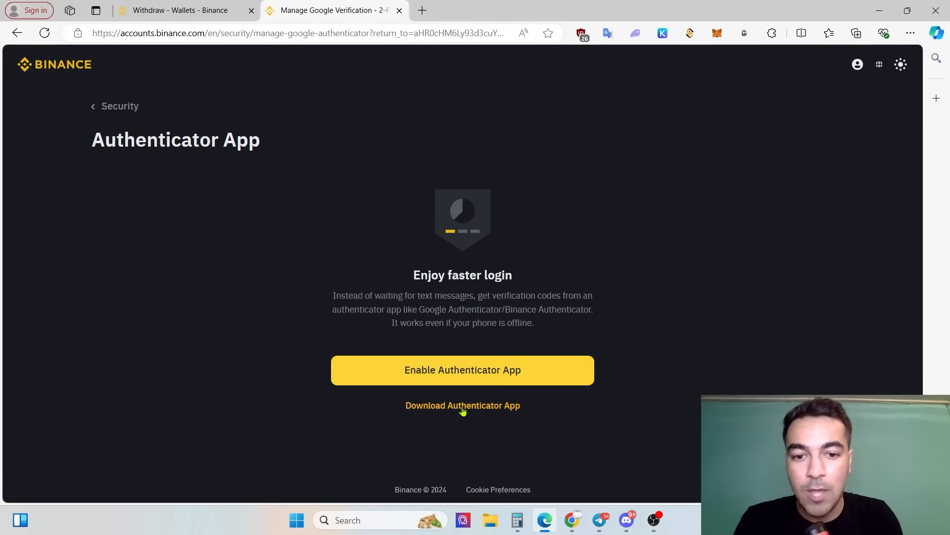
{"action": "left_click", "coordinate": [463, 370]}
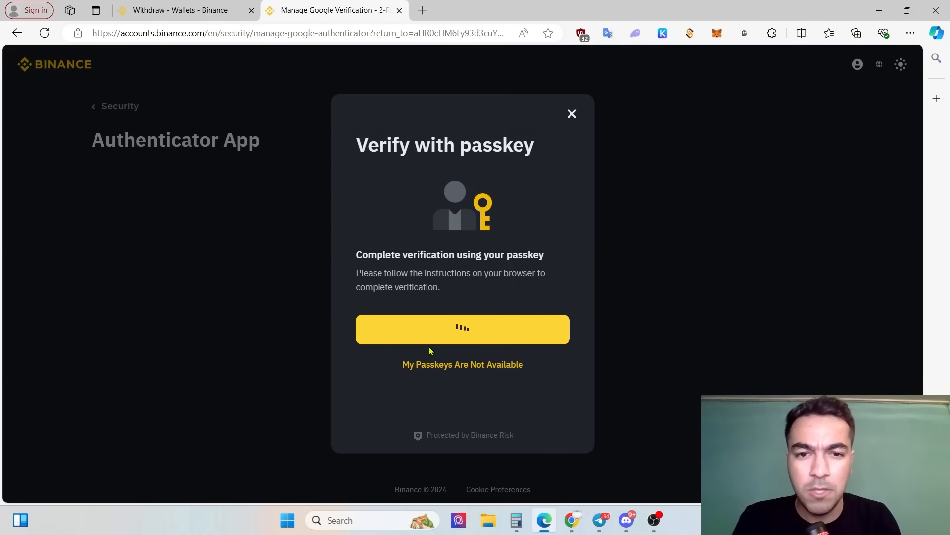
{"action": "left_click", "coordinate": [462, 329]}
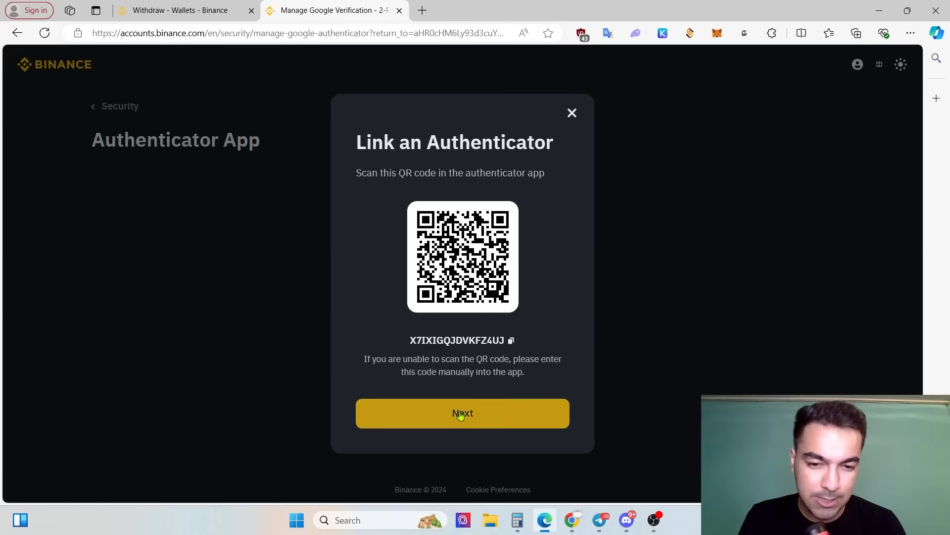
{"action": "left_click", "coordinate": [462, 413]}
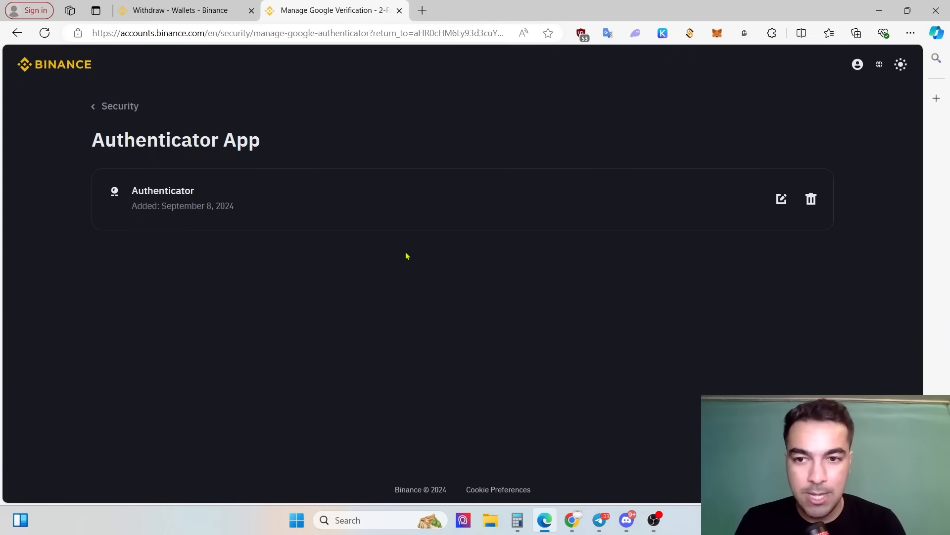
{"action": "mouse_move", "coordinate": [810, 199]}
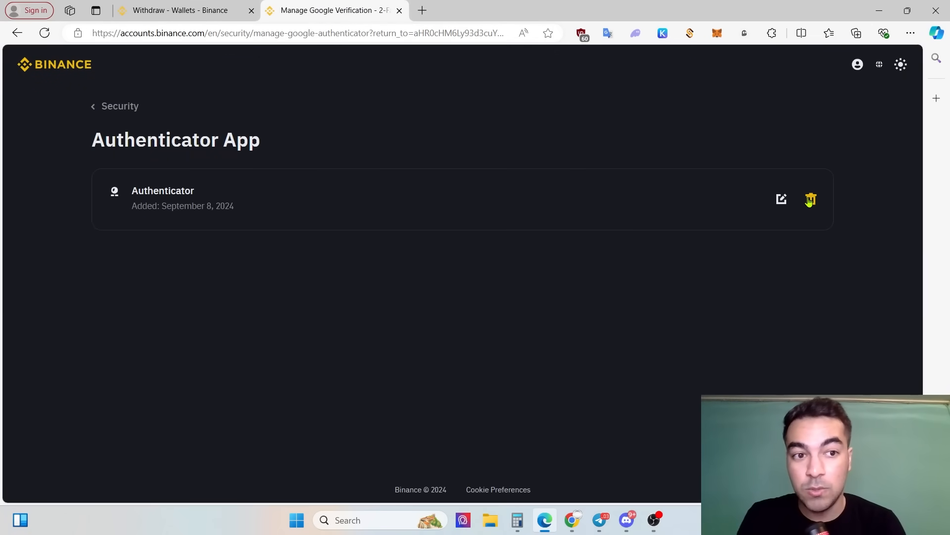
{"action": "mouse_move", "coordinate": [782, 204]}
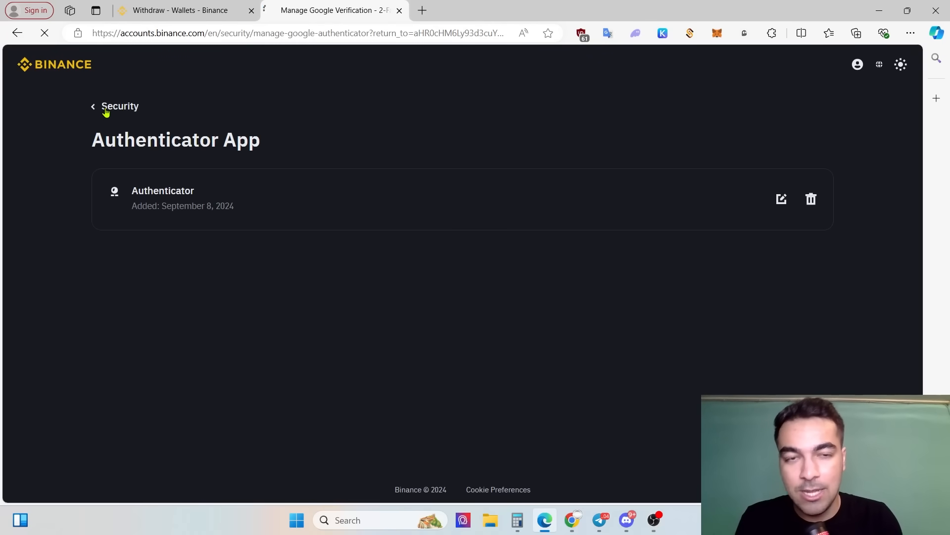
Return to the Security page showing Passkeys and Authenticator App both On
{"action": "left_click", "coordinate": [117, 106]}
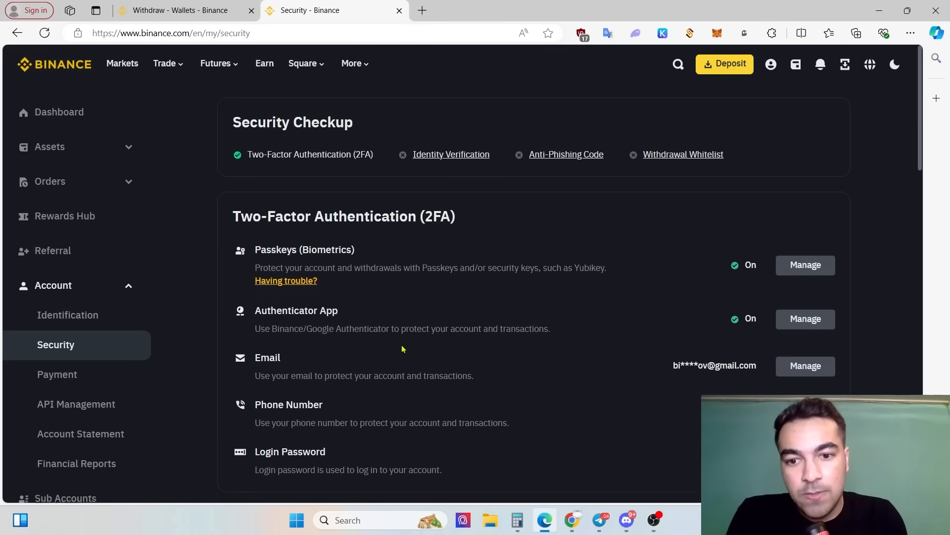
{"action": "scroll", "scroll_direction": "down", "scroll_amount": 3}
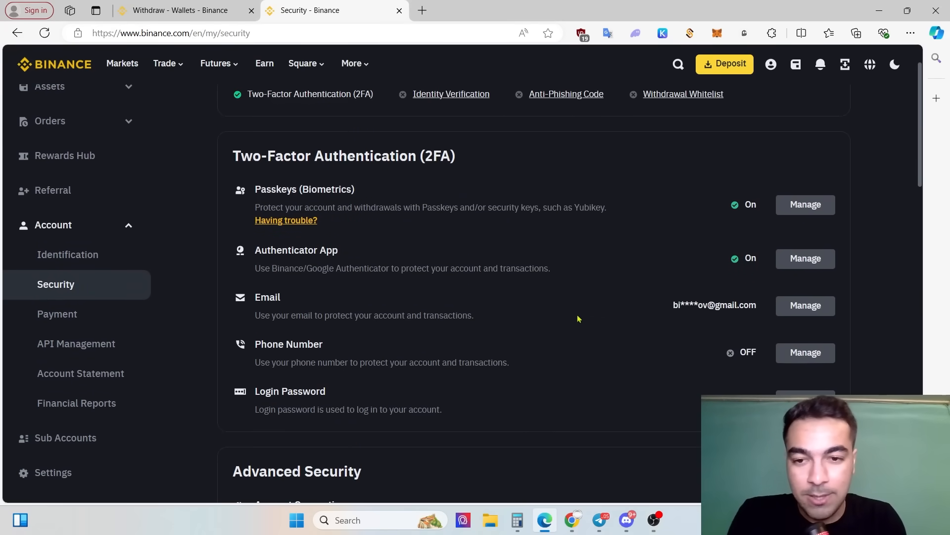
{"action": "mouse_move", "coordinate": [809, 286]}
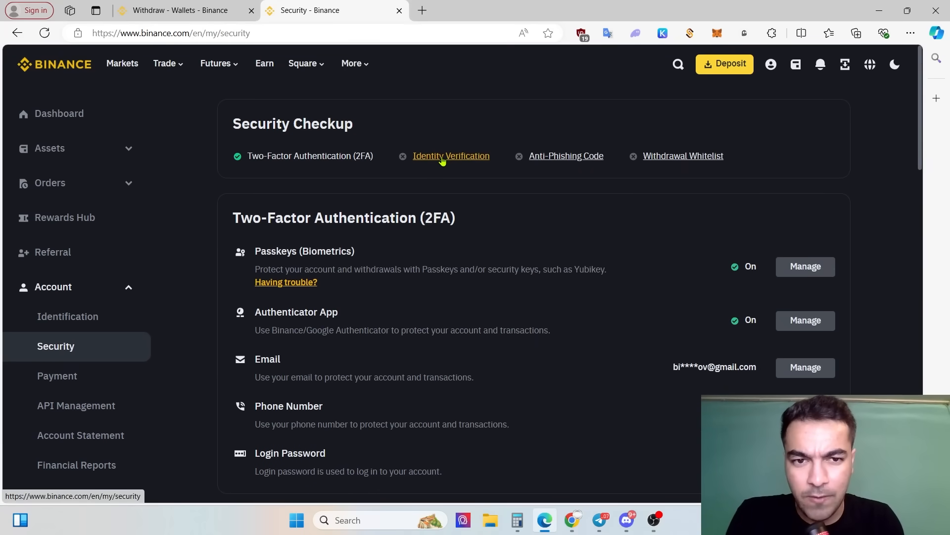
Begin identity verification from the Security Checkup and review the form
{"action": "left_click", "coordinate": [452, 156]}
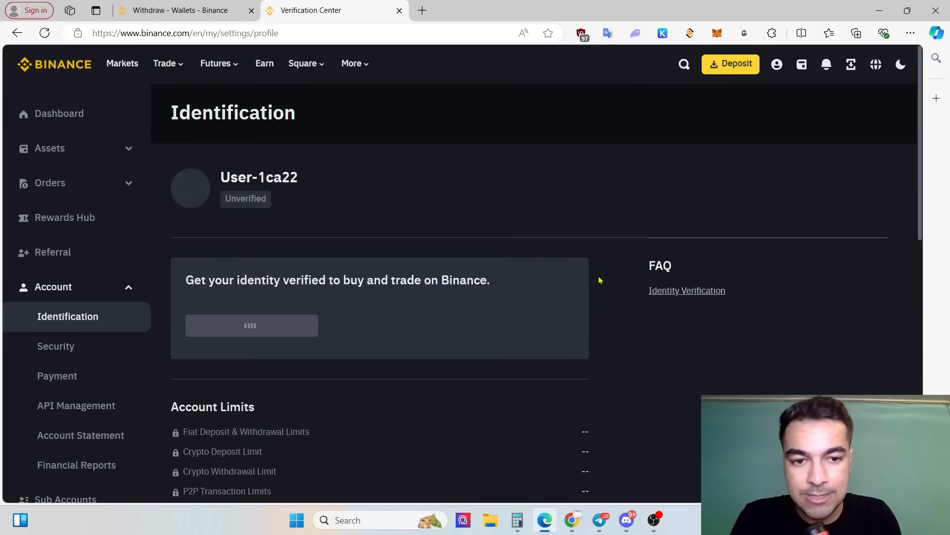
{"action": "scroll", "scroll_direction": "down", "scroll_amount": 3}
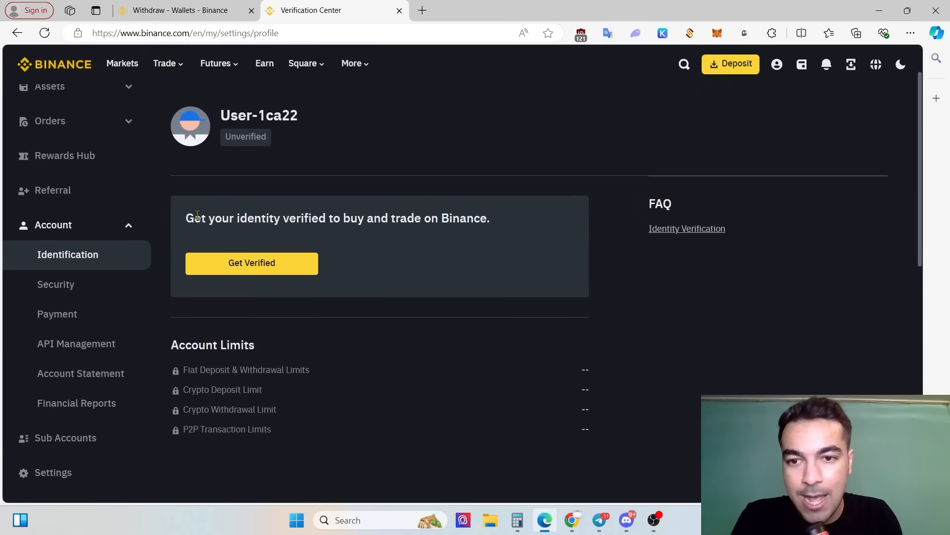
{"action": "mouse_move", "coordinate": [270, 273]}
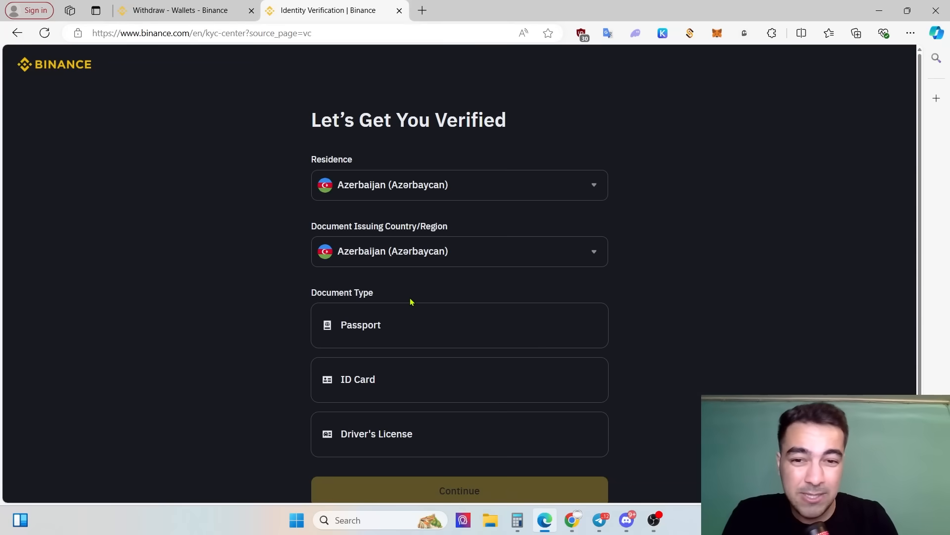
{"action": "scroll", "scroll_direction": "down", "scroll_amount": 3}
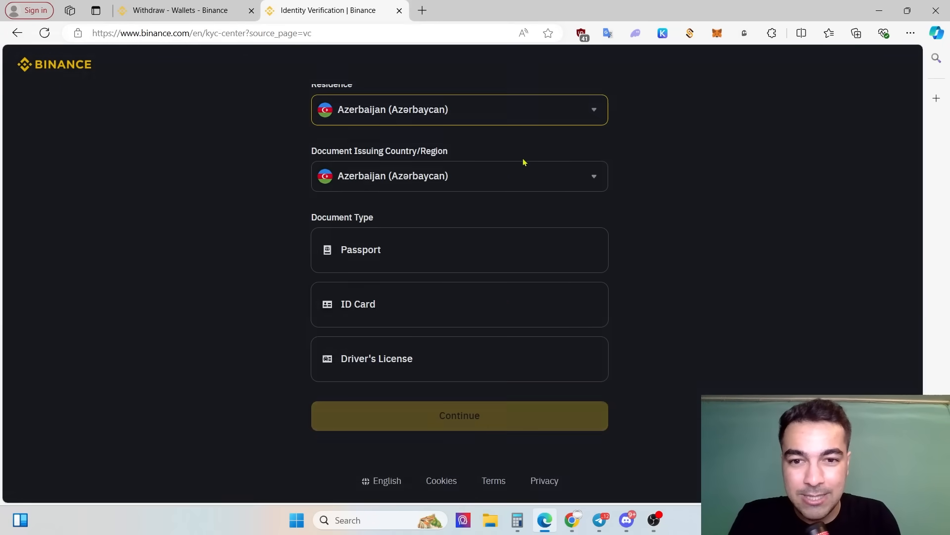
Search the Residence country list and select United Arab Emirates
{"action": "left_click", "coordinate": [459, 176]}
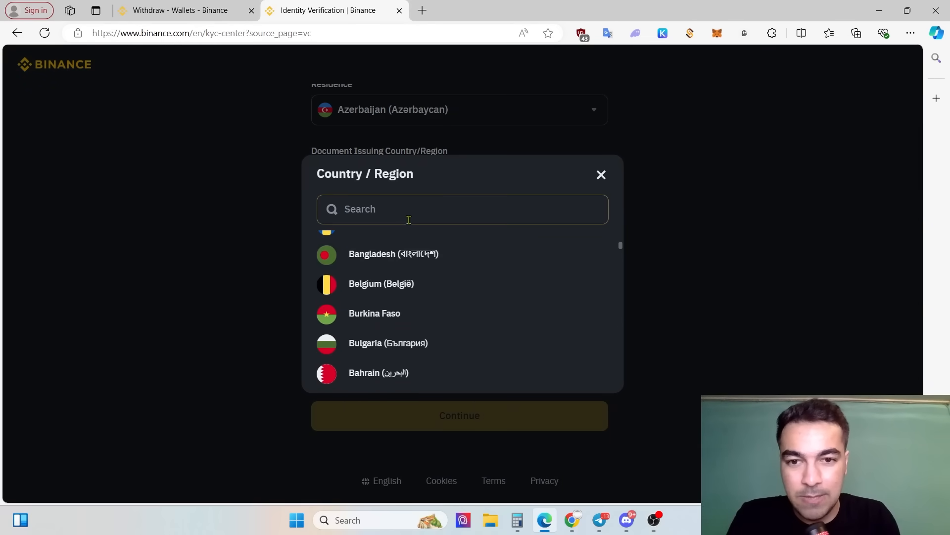
{"action": "type", "text": "usa"}
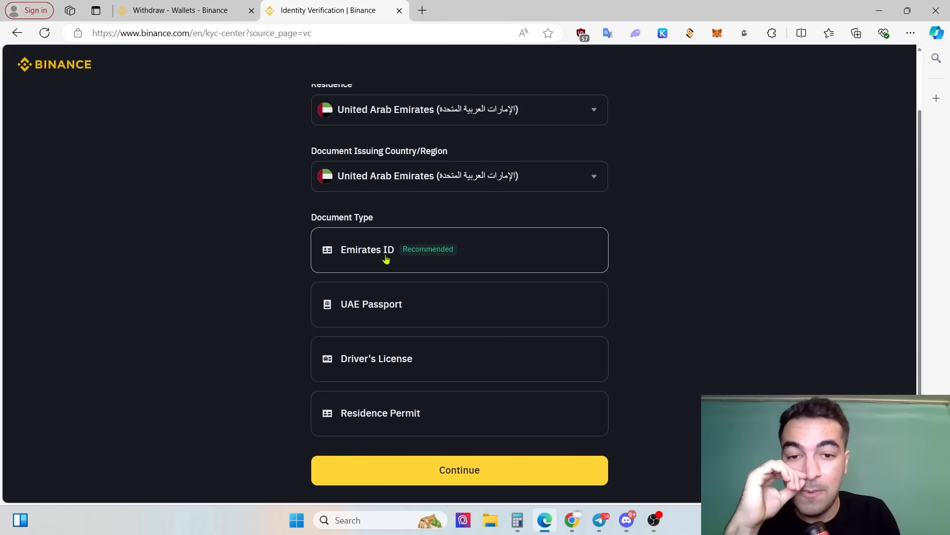
{"action": "scroll", "scroll_direction": "down", "scroll_amount": 3}
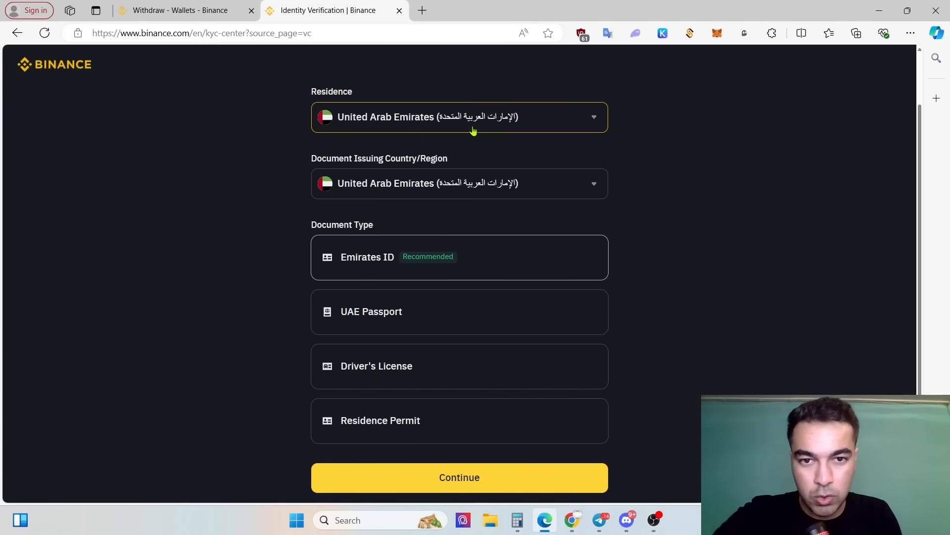
{"action": "mouse_move", "coordinate": [463, 267]}
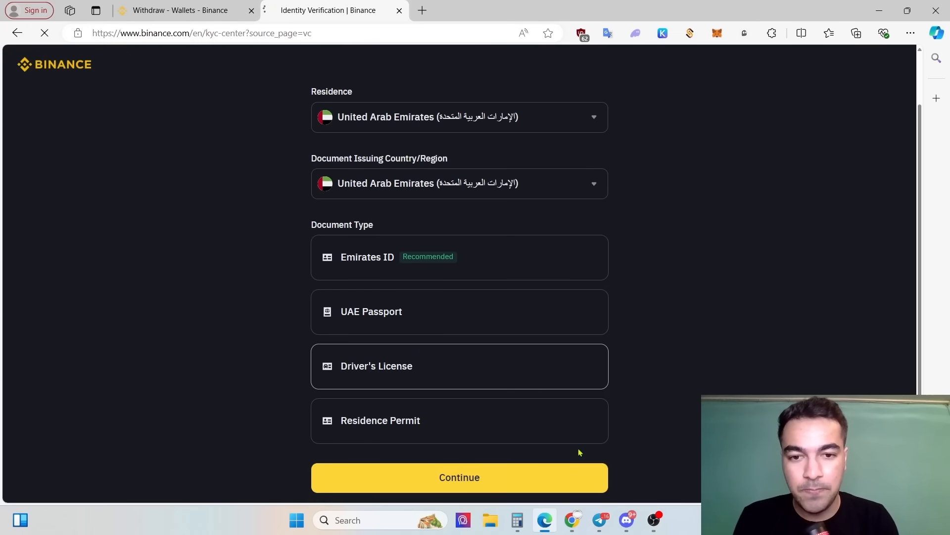
Continue to the Personal Information step, then check the account menu showing Unverified
{"action": "left_click", "coordinate": [460, 478]}
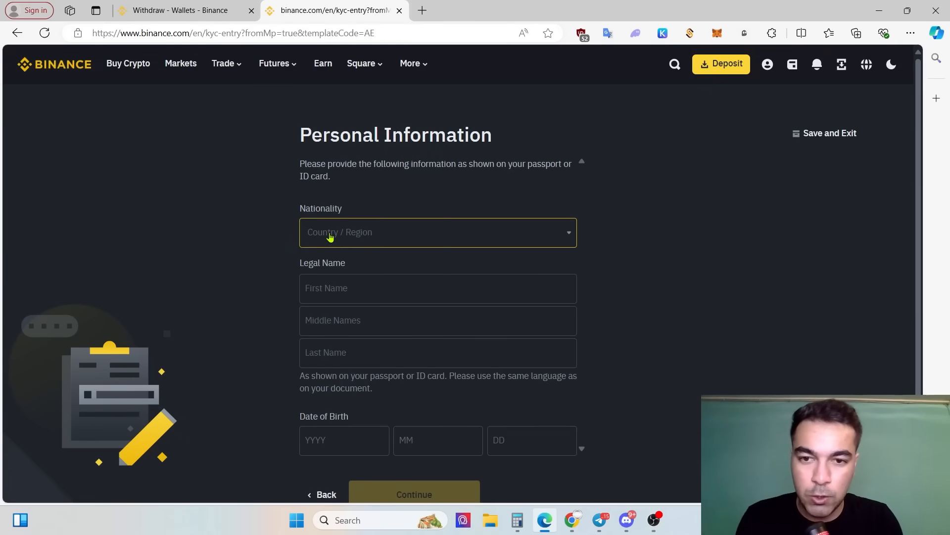
{"action": "scroll", "scroll_direction": "down", "scroll_amount": 3}
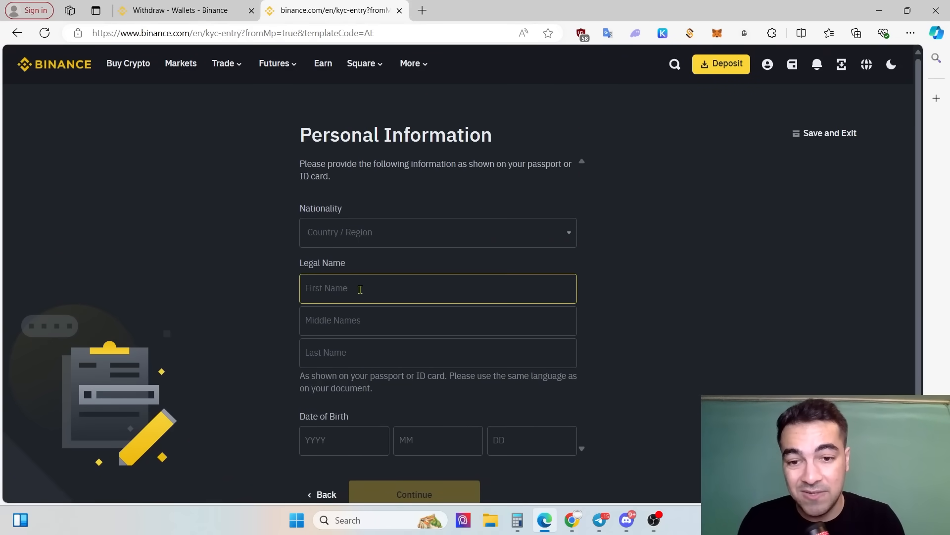
{"action": "scroll", "scroll_direction": "down", "scroll_amount": 3}
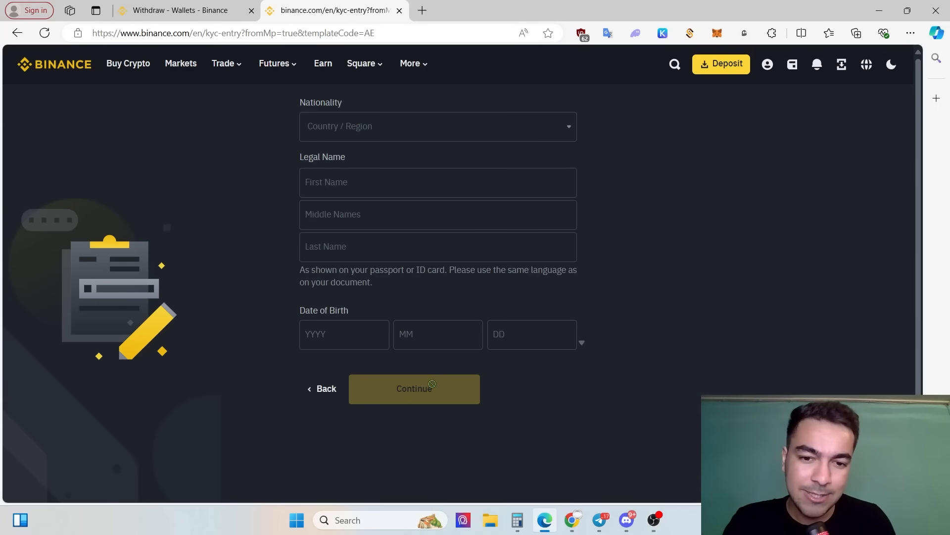
{"action": "mouse_move", "coordinate": [517, 384]}
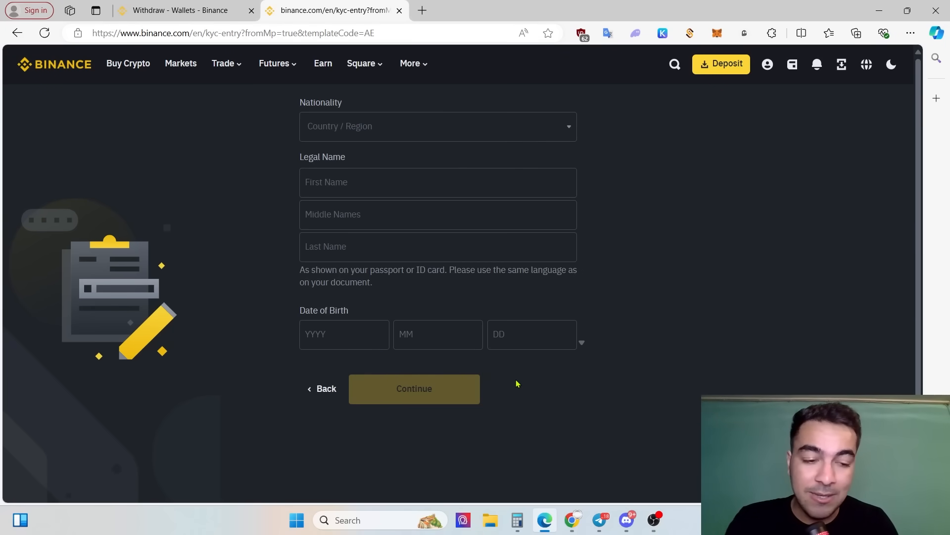
{"action": "mouse_move", "coordinate": [520, 375]}
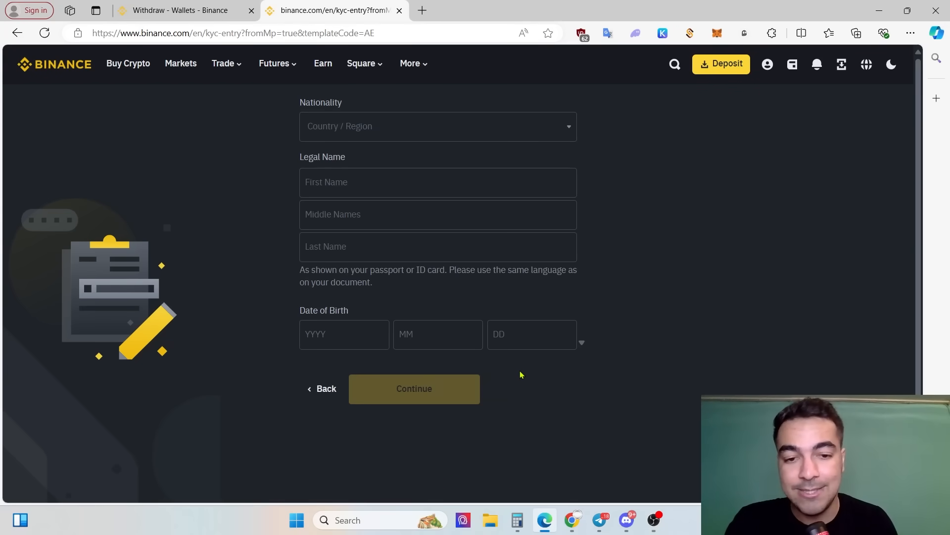
{"action": "mouse_move", "coordinate": [600, 380]}
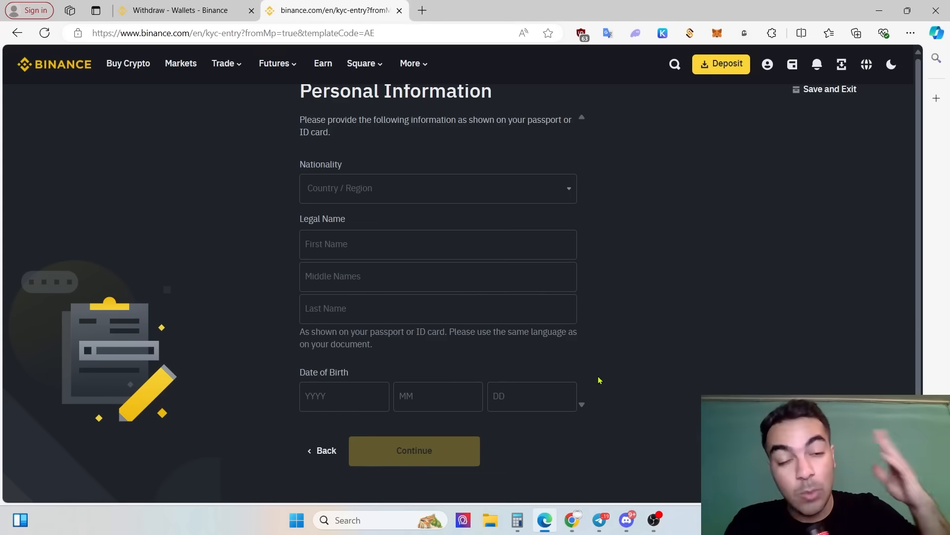
{"action": "mouse_move", "coordinate": [608, 388]}
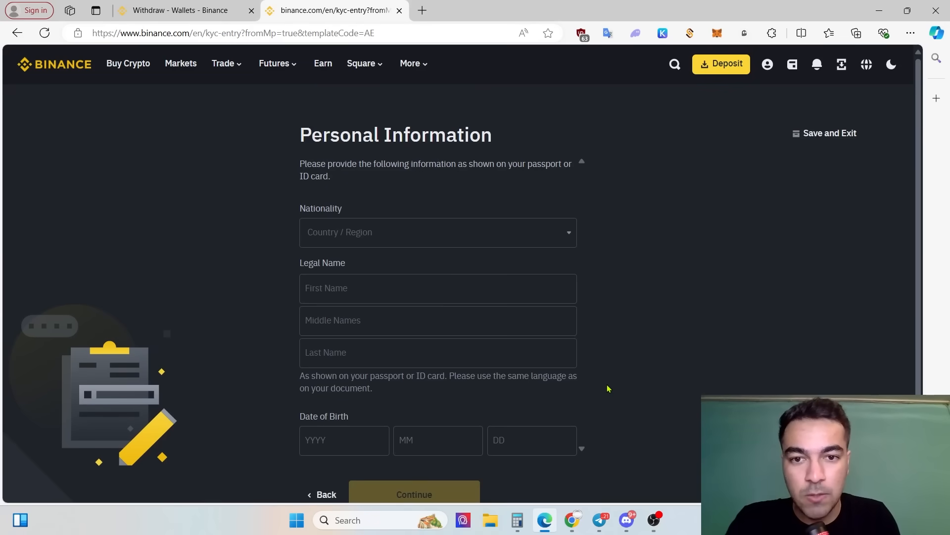
{"action": "mouse_move", "coordinate": [613, 385]}
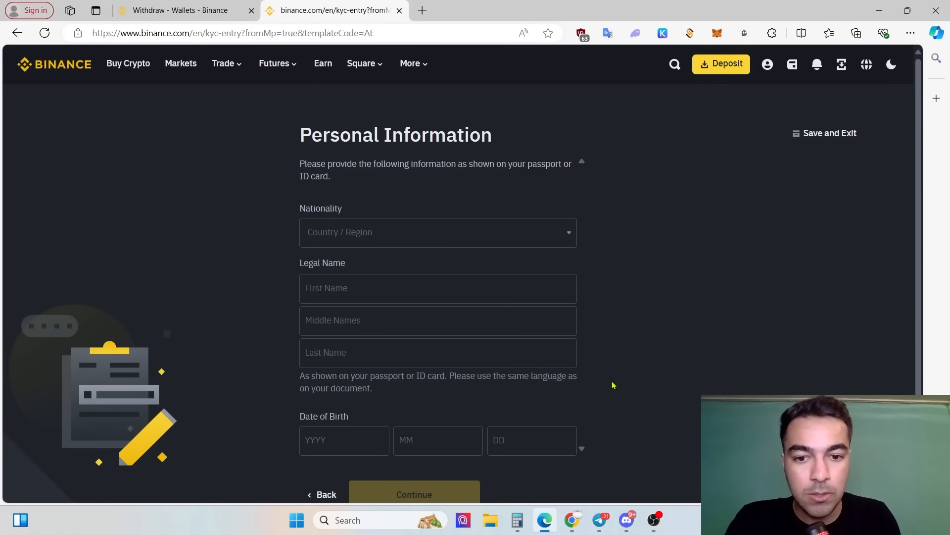
{"action": "mouse_move", "coordinate": [634, 366]}
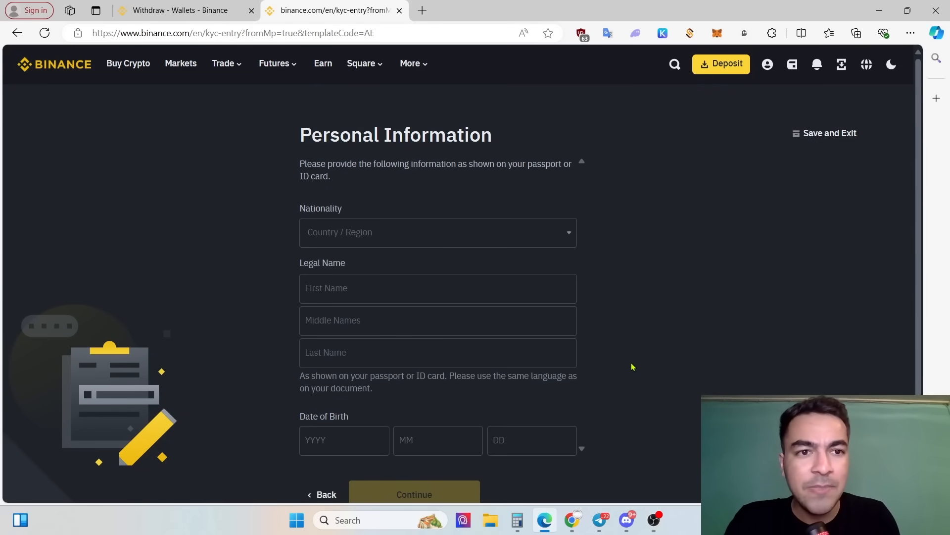
{"action": "left_click", "coordinate": [768, 64]}
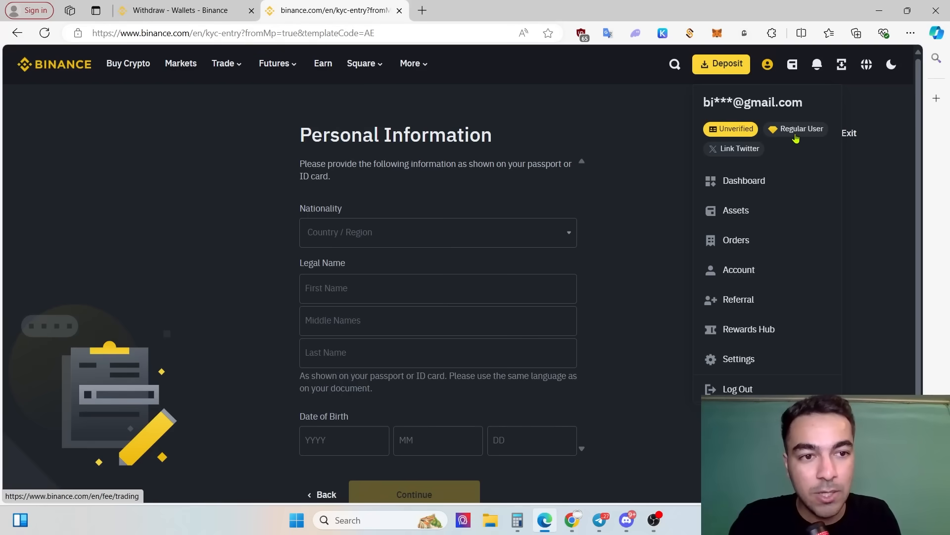
{"action": "mouse_move", "coordinate": [748, 216]}
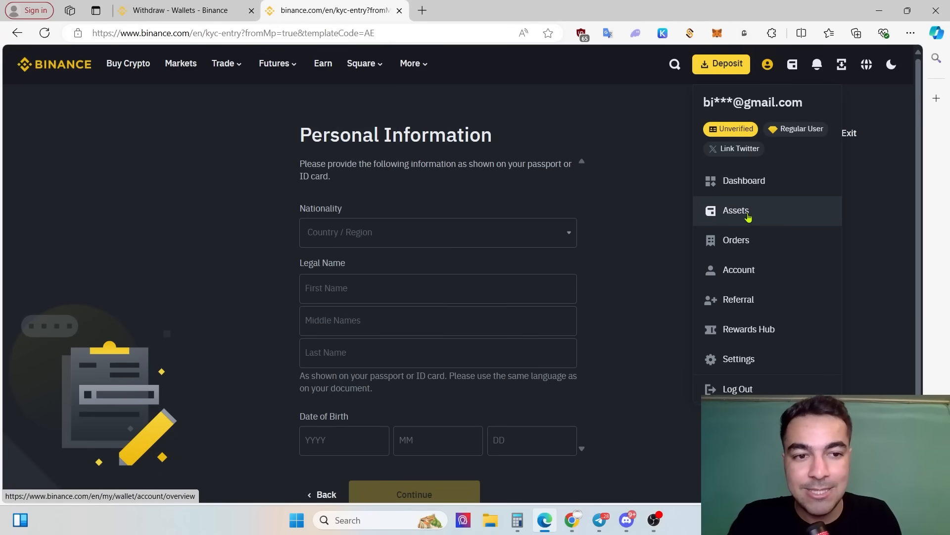
Reveal the 0.00 BTC estimated balance on the wallet overview and hide assets under 1 USD
{"action": "left_click", "coordinate": [737, 210]}
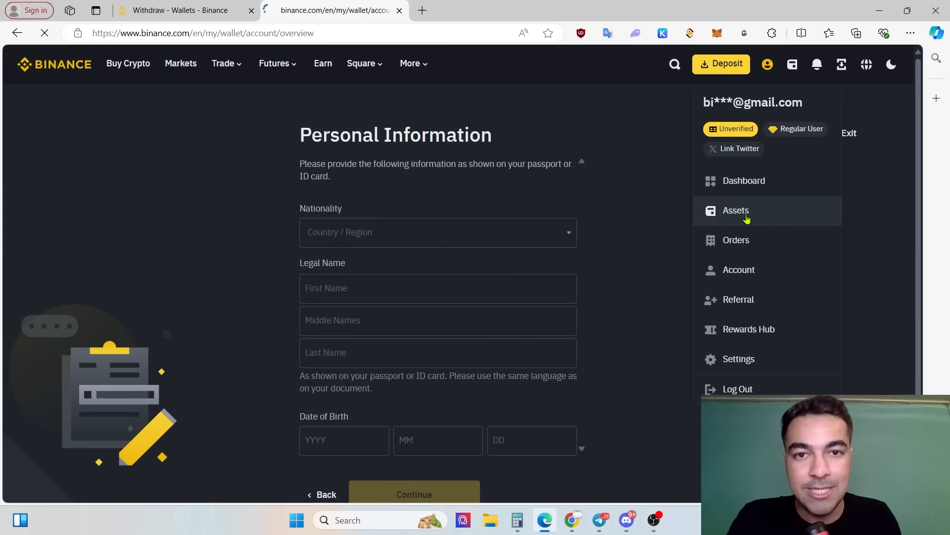
{"action": "left_click", "coordinate": [737, 210]}
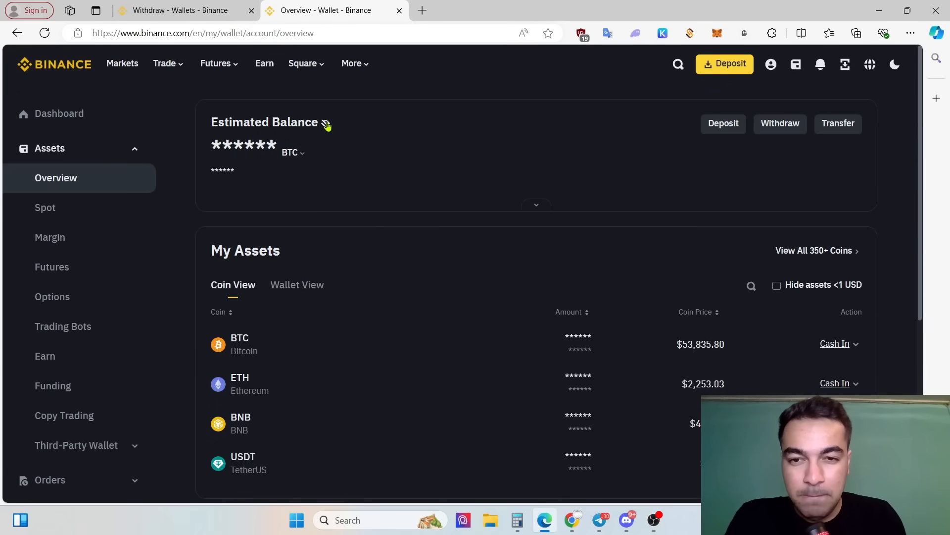
{"action": "left_click", "coordinate": [327, 123]}
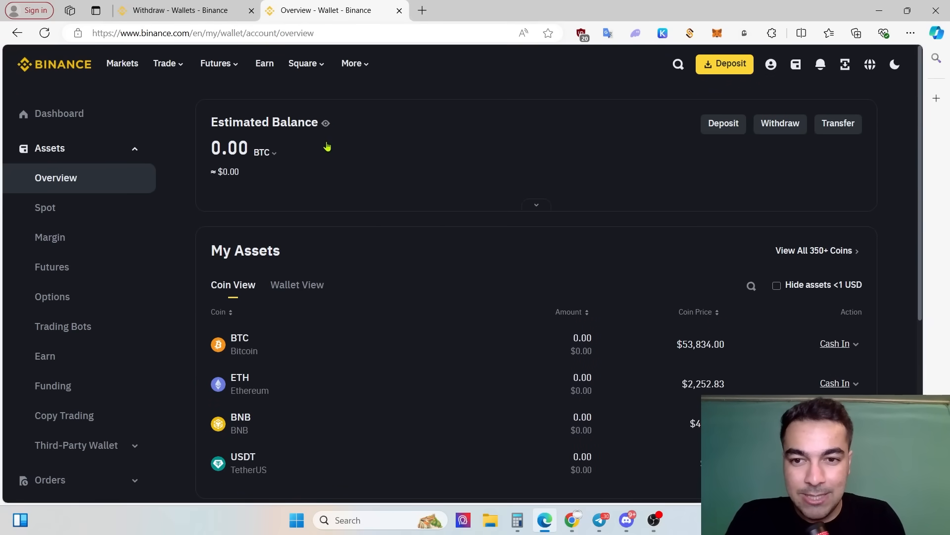
{"action": "scroll", "scroll_direction": "down", "scroll_amount": 3}
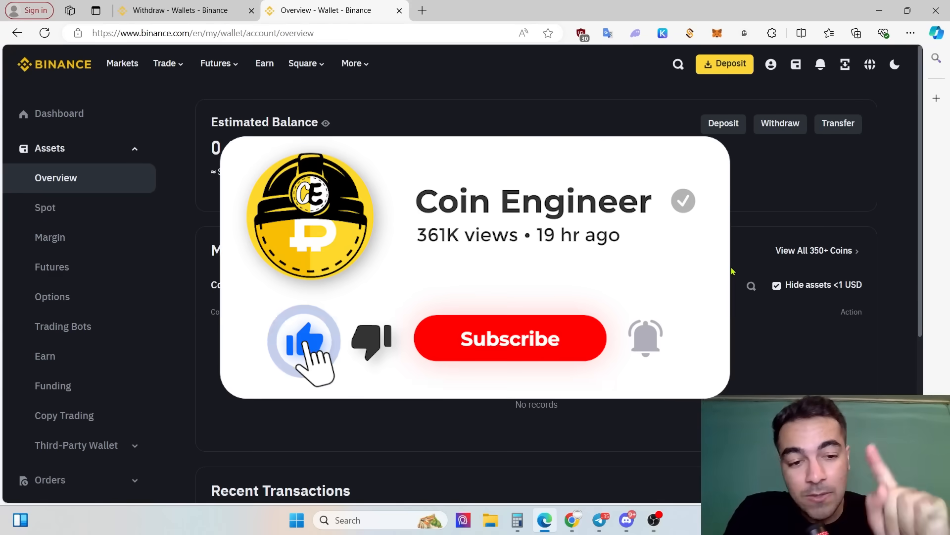
{"action": "left_click", "coordinate": [511, 339]}
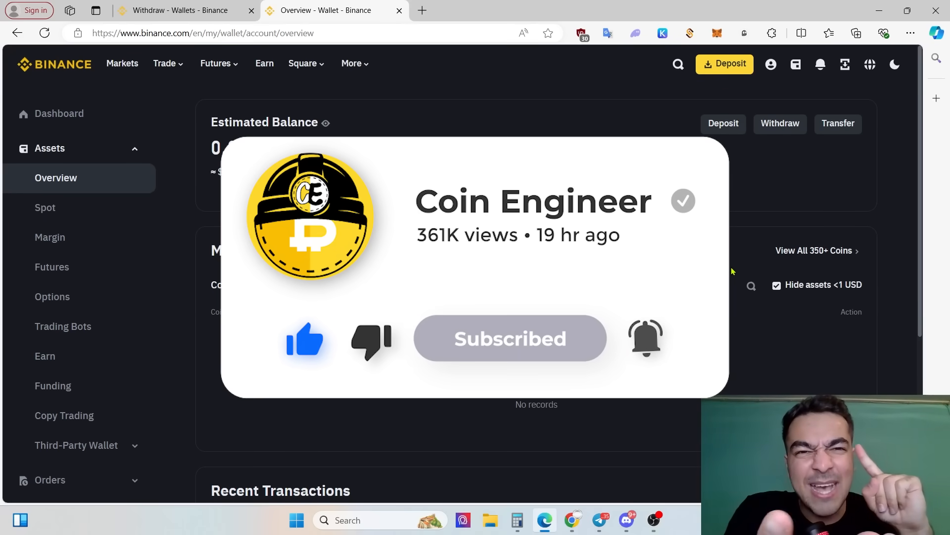